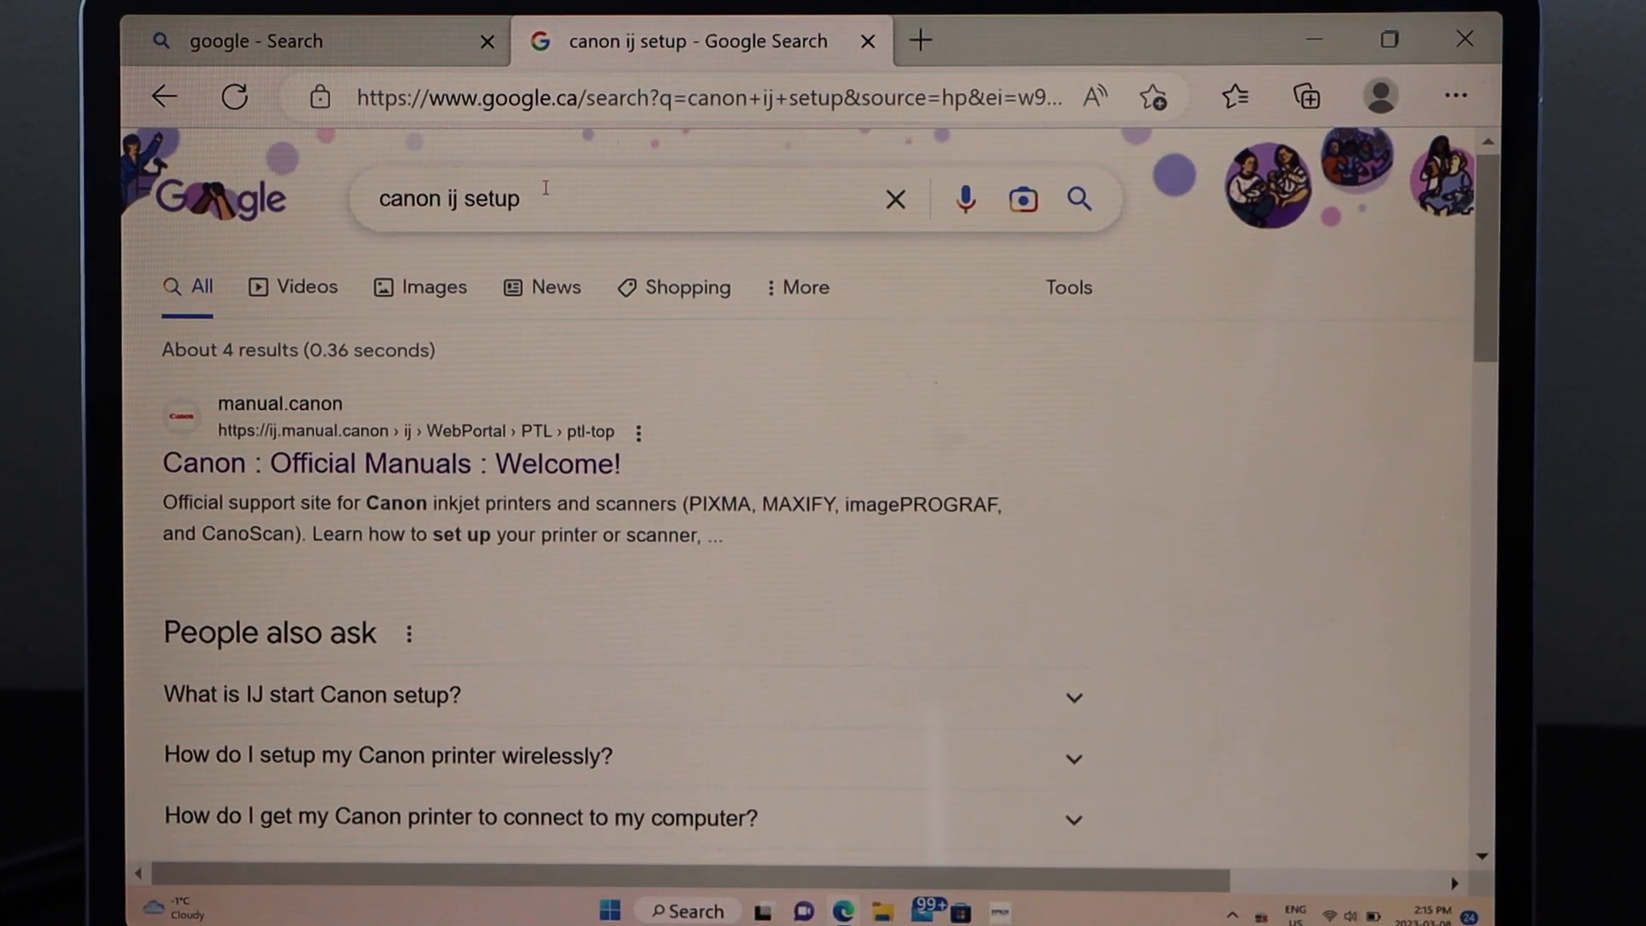
pyautogui.moveTo(389, 463)
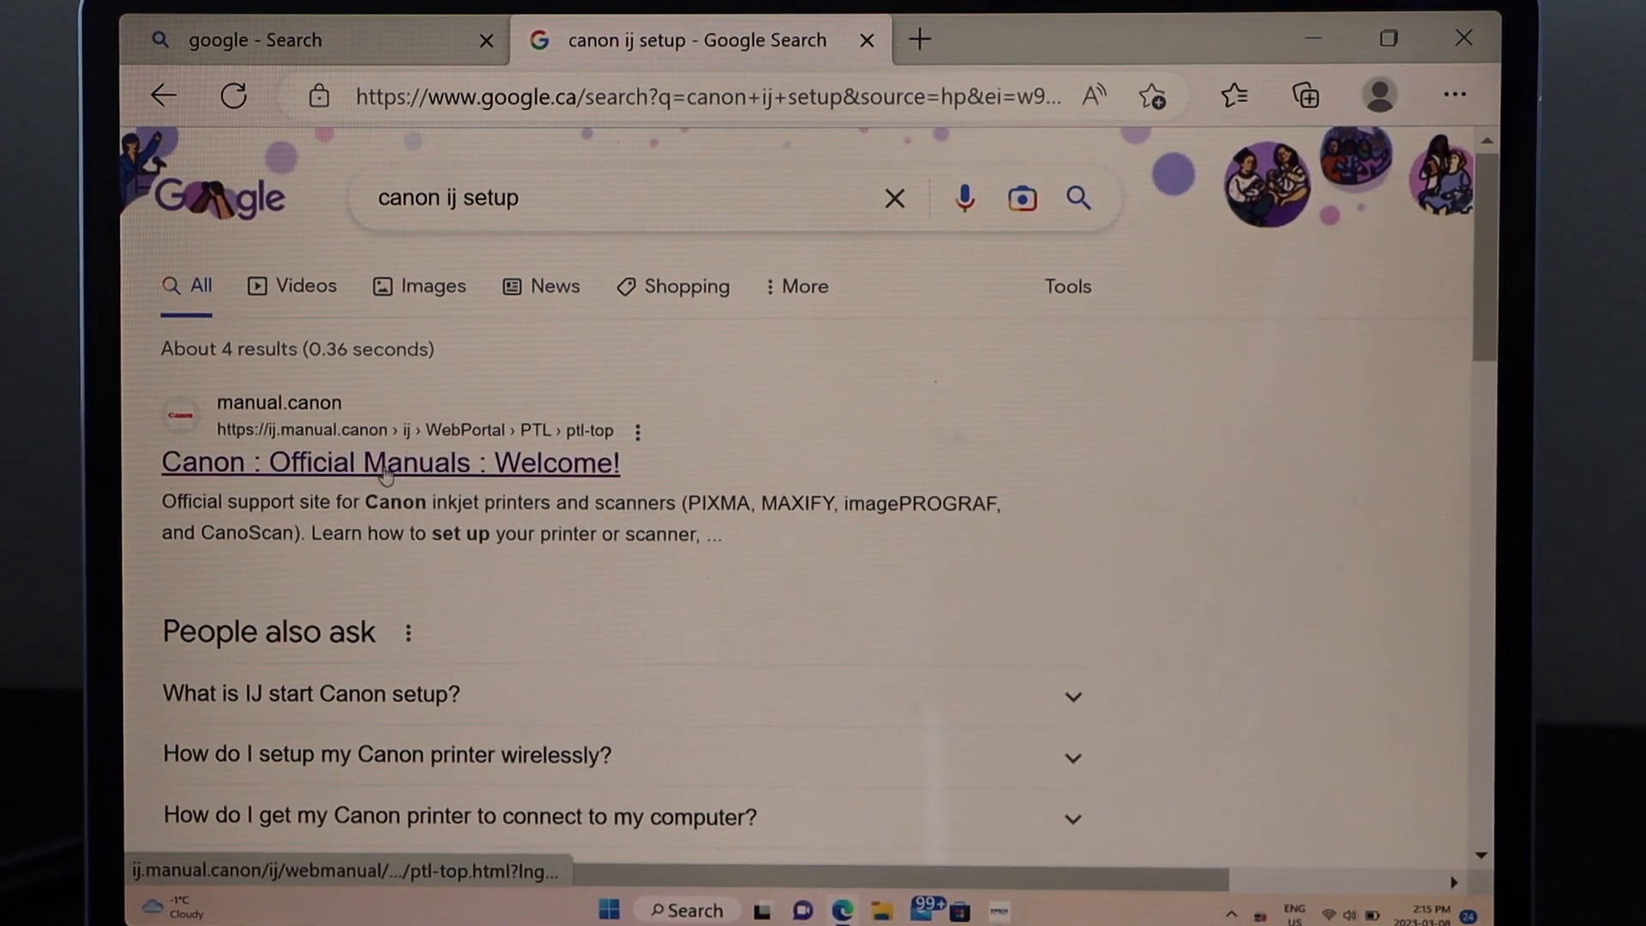
# Reach the Canon Official Manuals site and look up the MG2520 to get its Windows setup page.
pyautogui.click(389, 462)
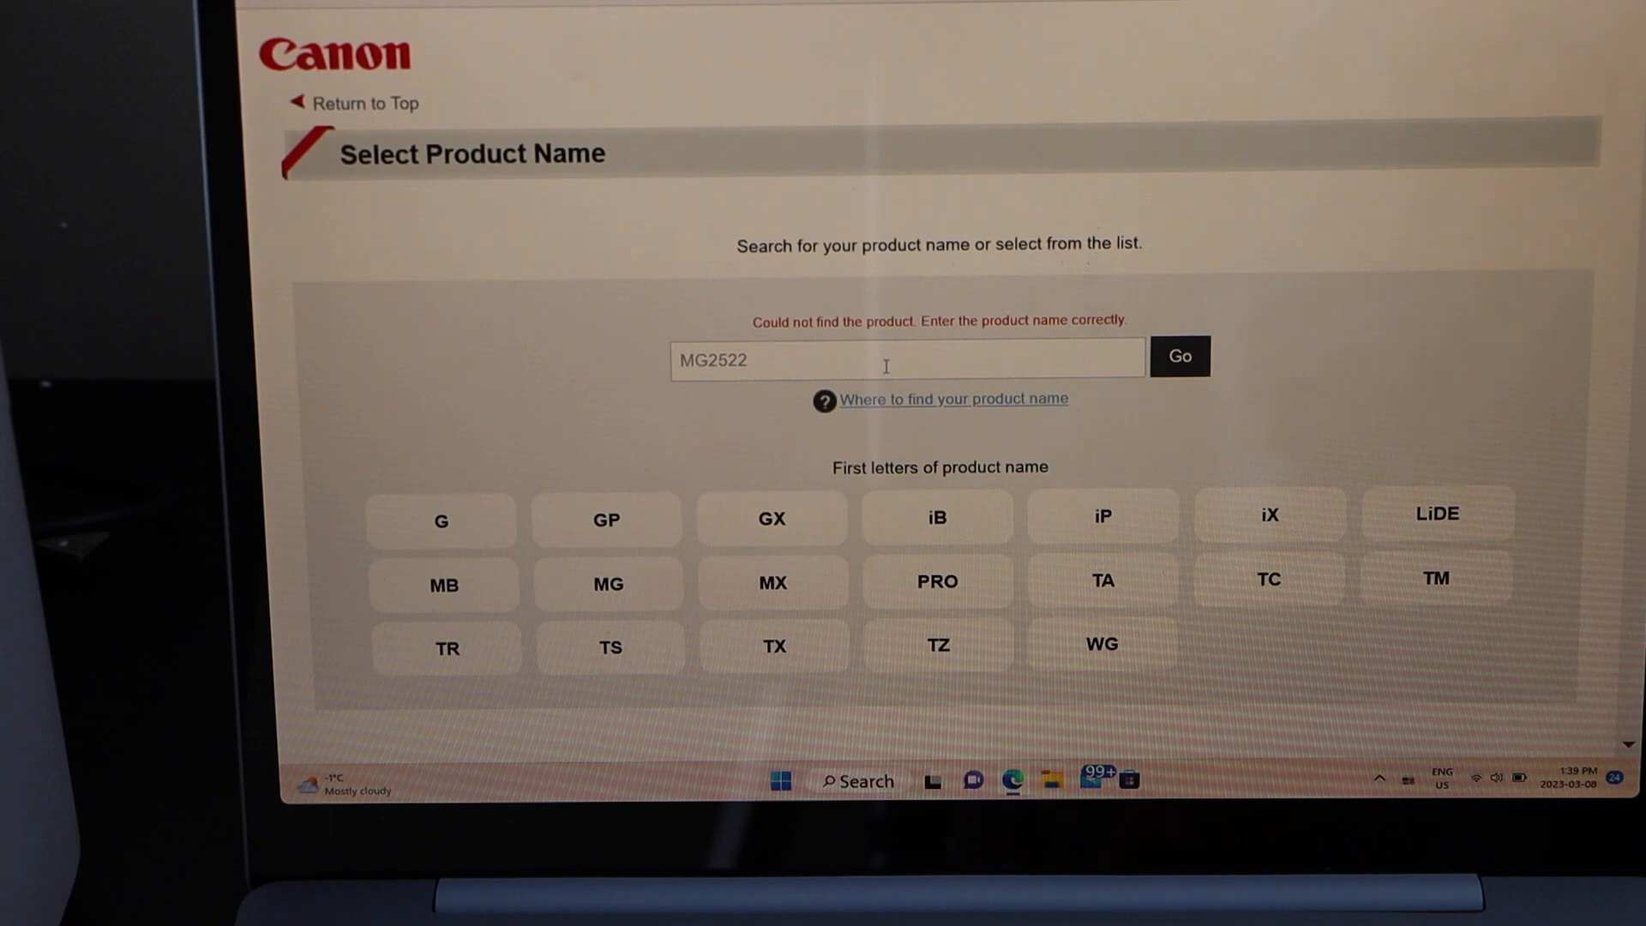
pyautogui.press('backspace')
pyautogui.write('0')
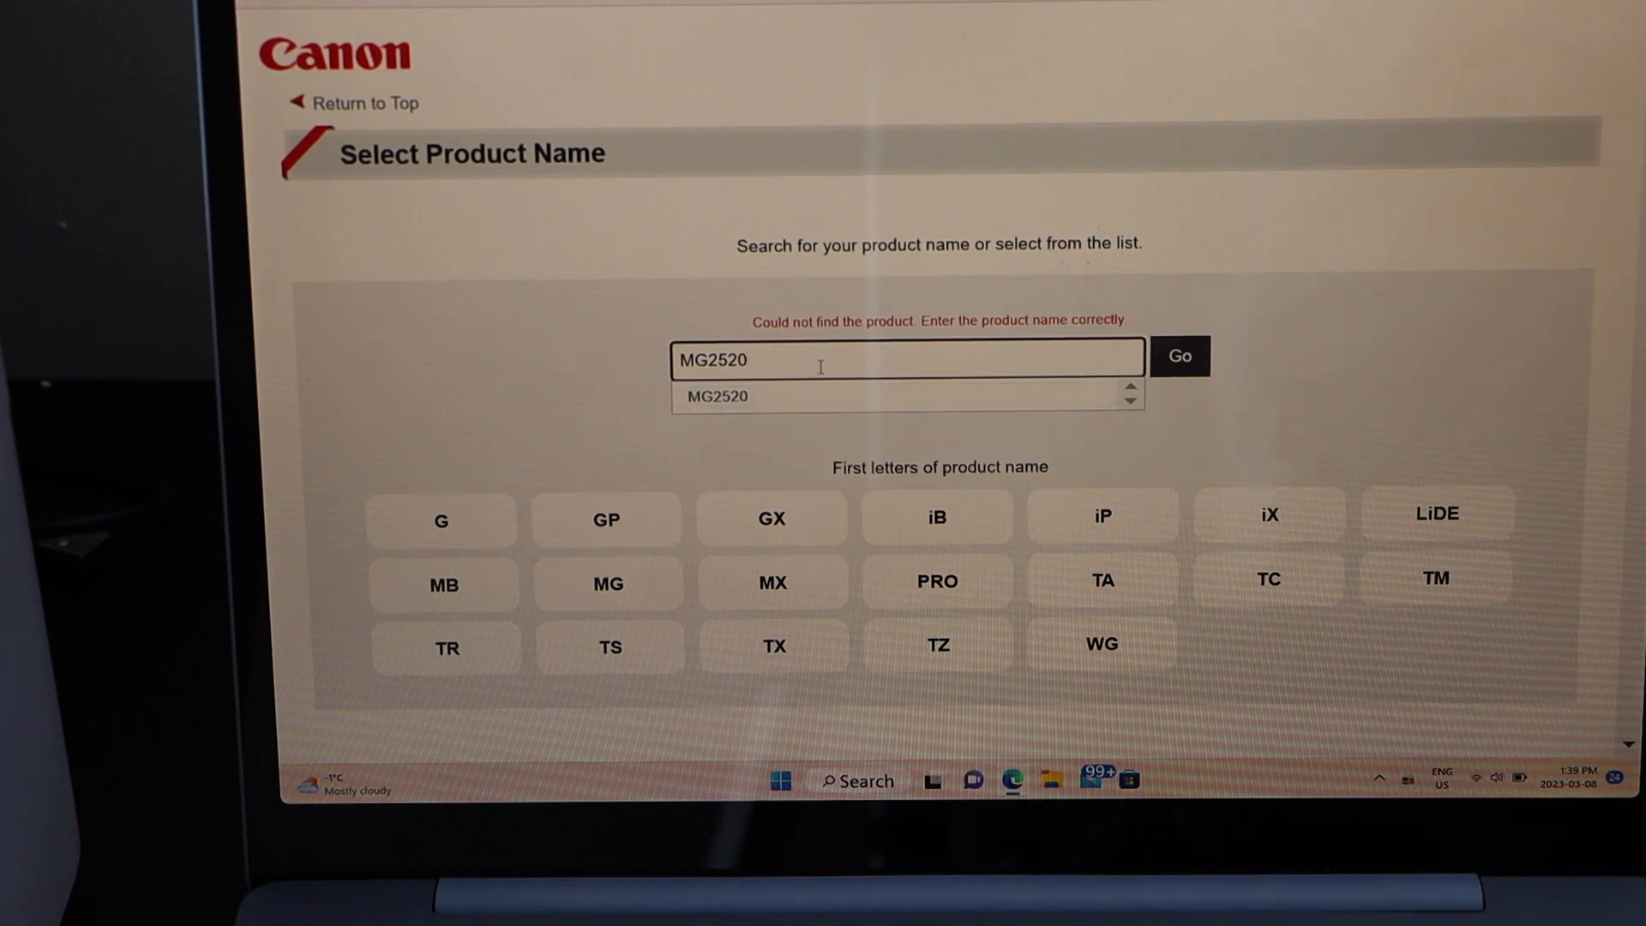
pyautogui.click(1180, 356)
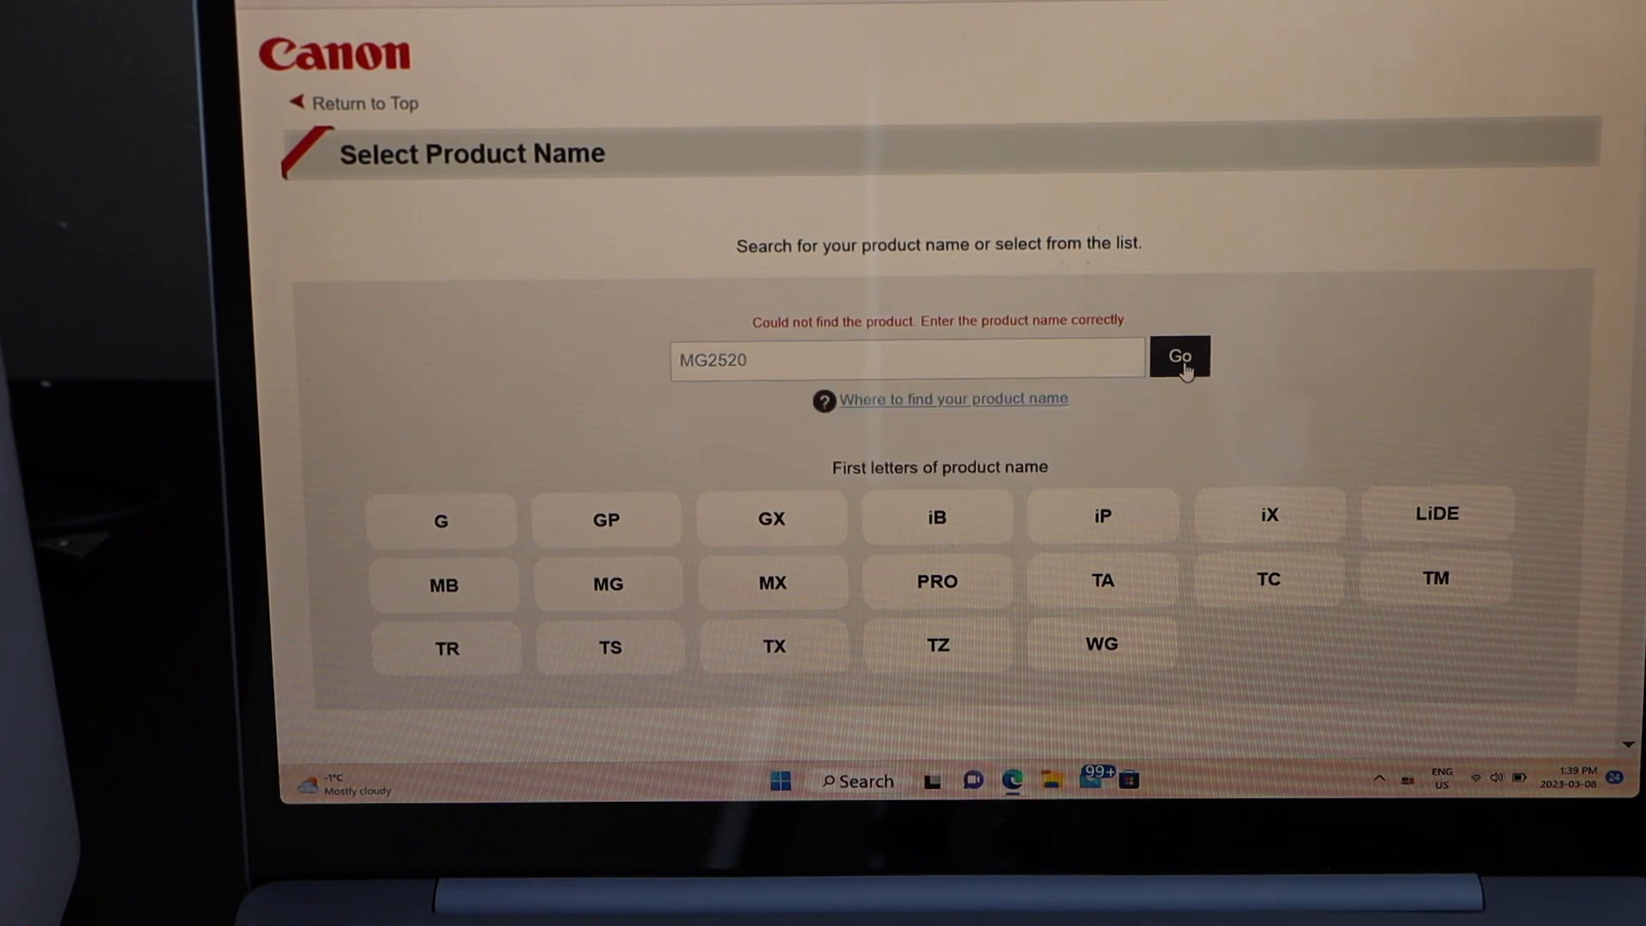
pyautogui.click(1180, 358)
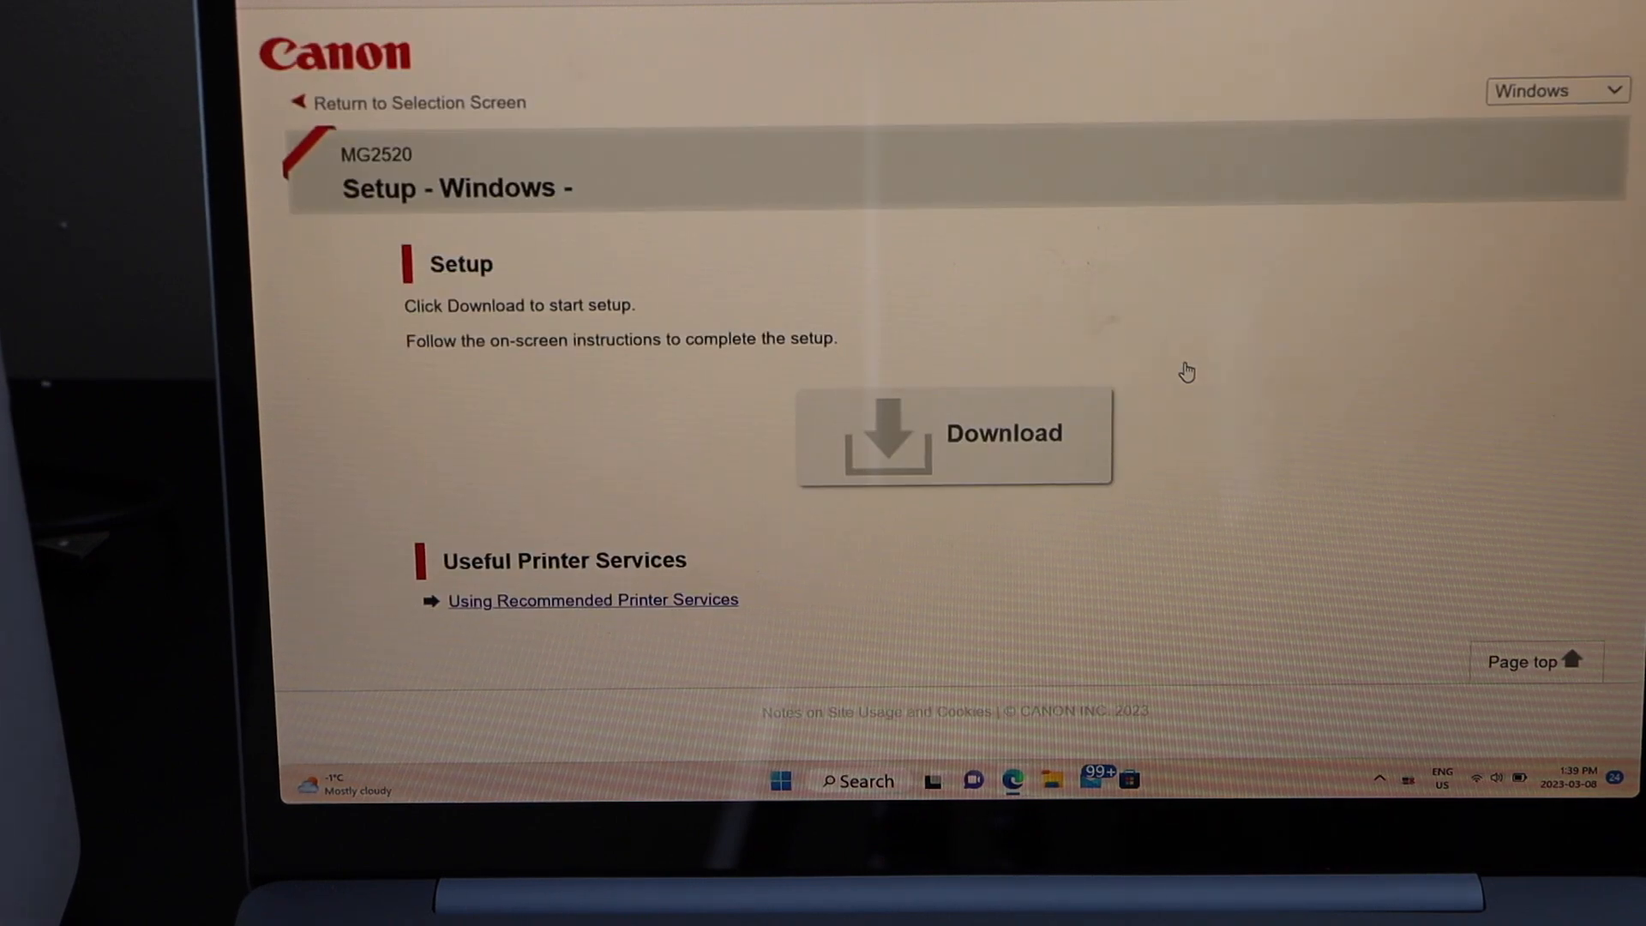
pyautogui.moveTo(794, 379)
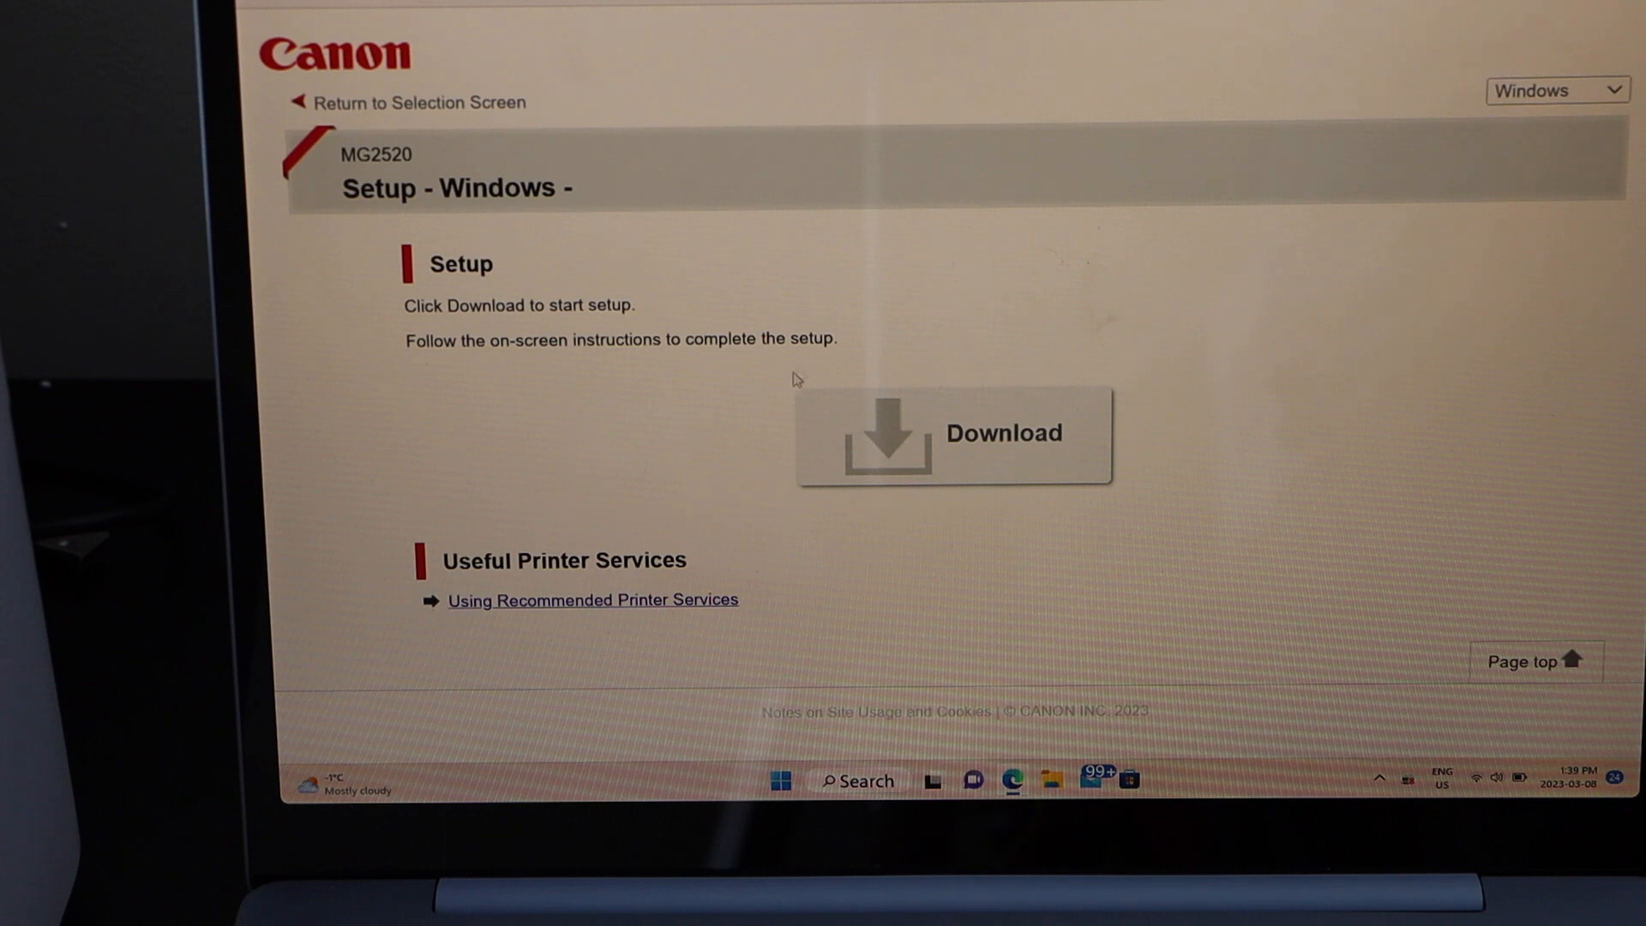
# Download the MG2520 setup, keep USA/Canada/Latin America residence and accept the default software list.
pyautogui.click(954, 434)
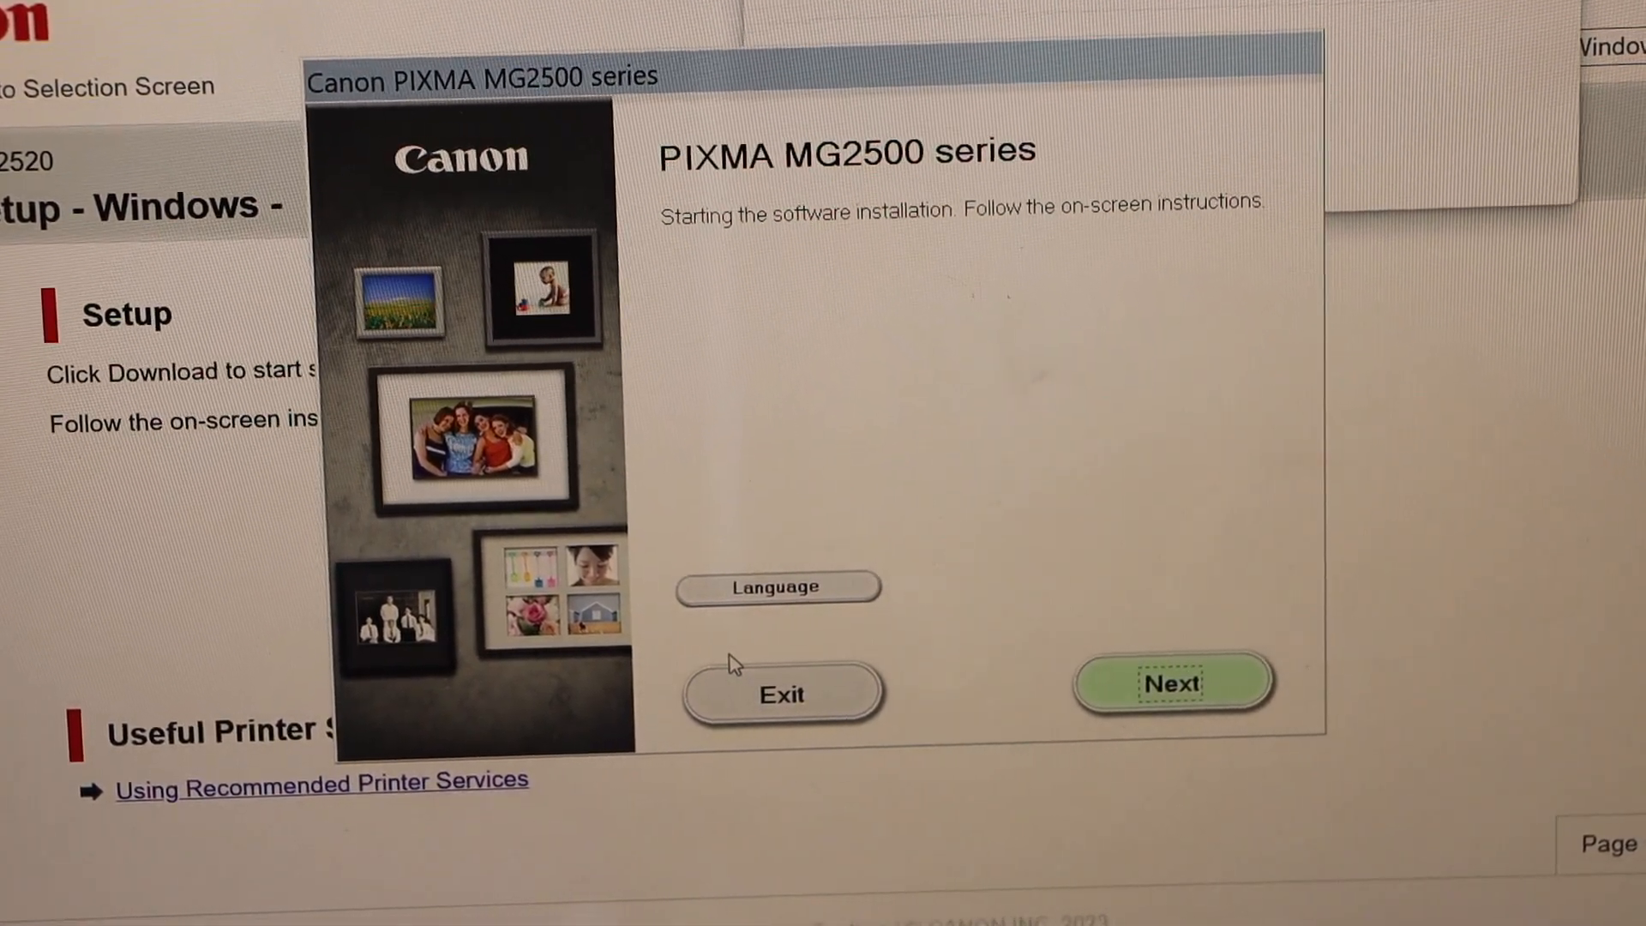
pyautogui.click(1171, 684)
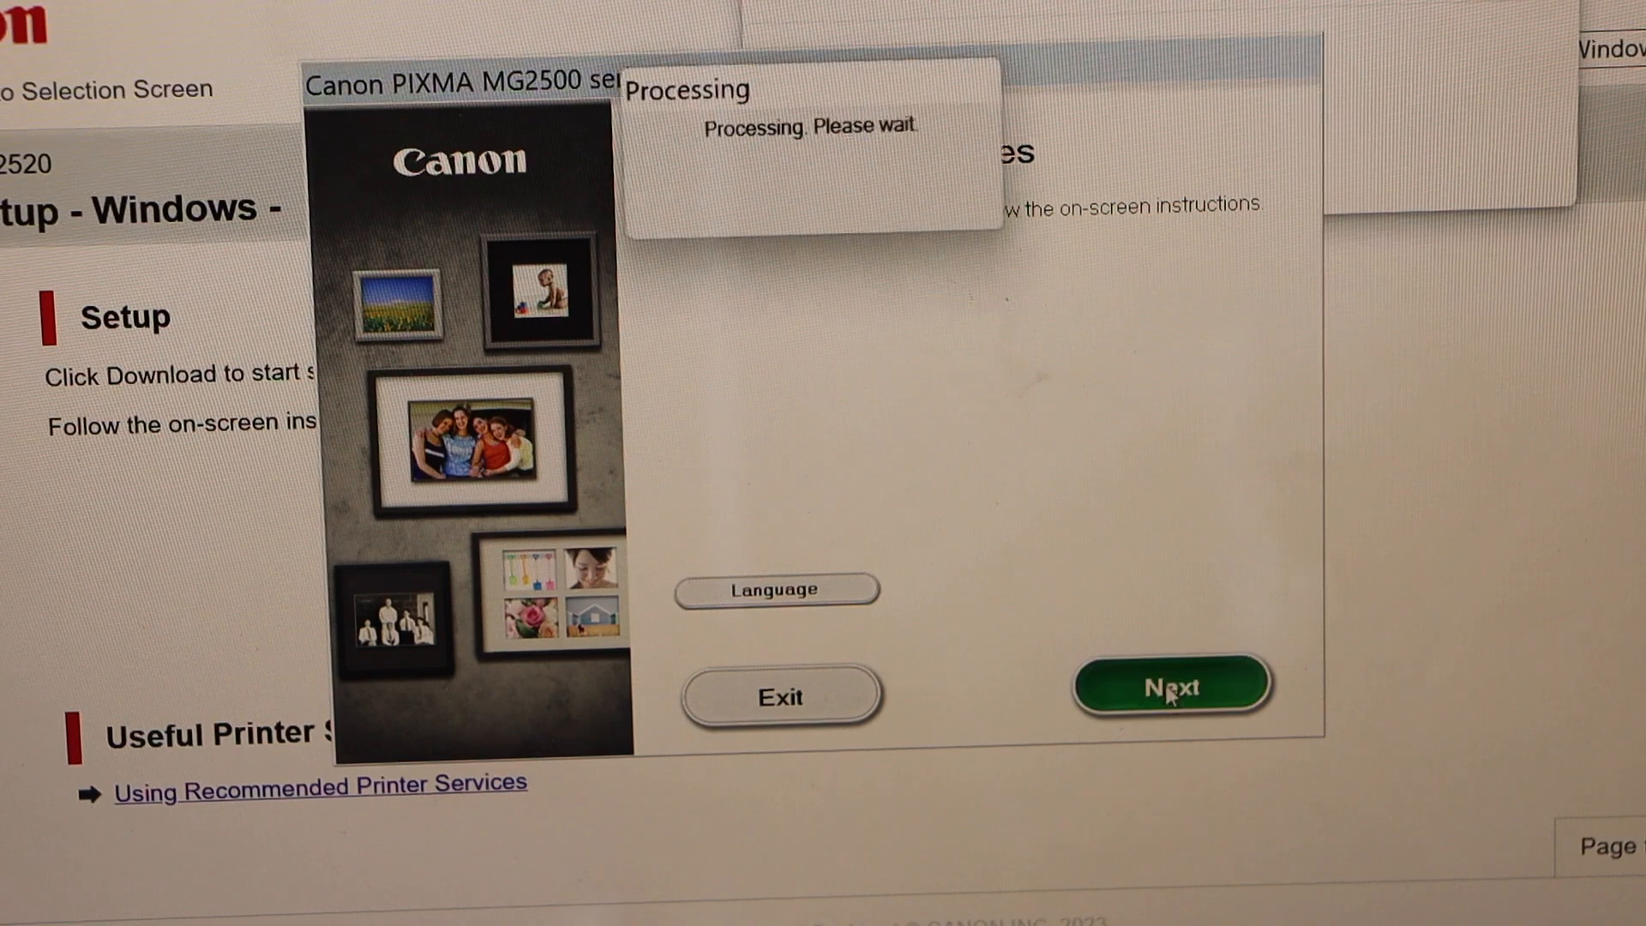
pyautogui.click(1169, 686)
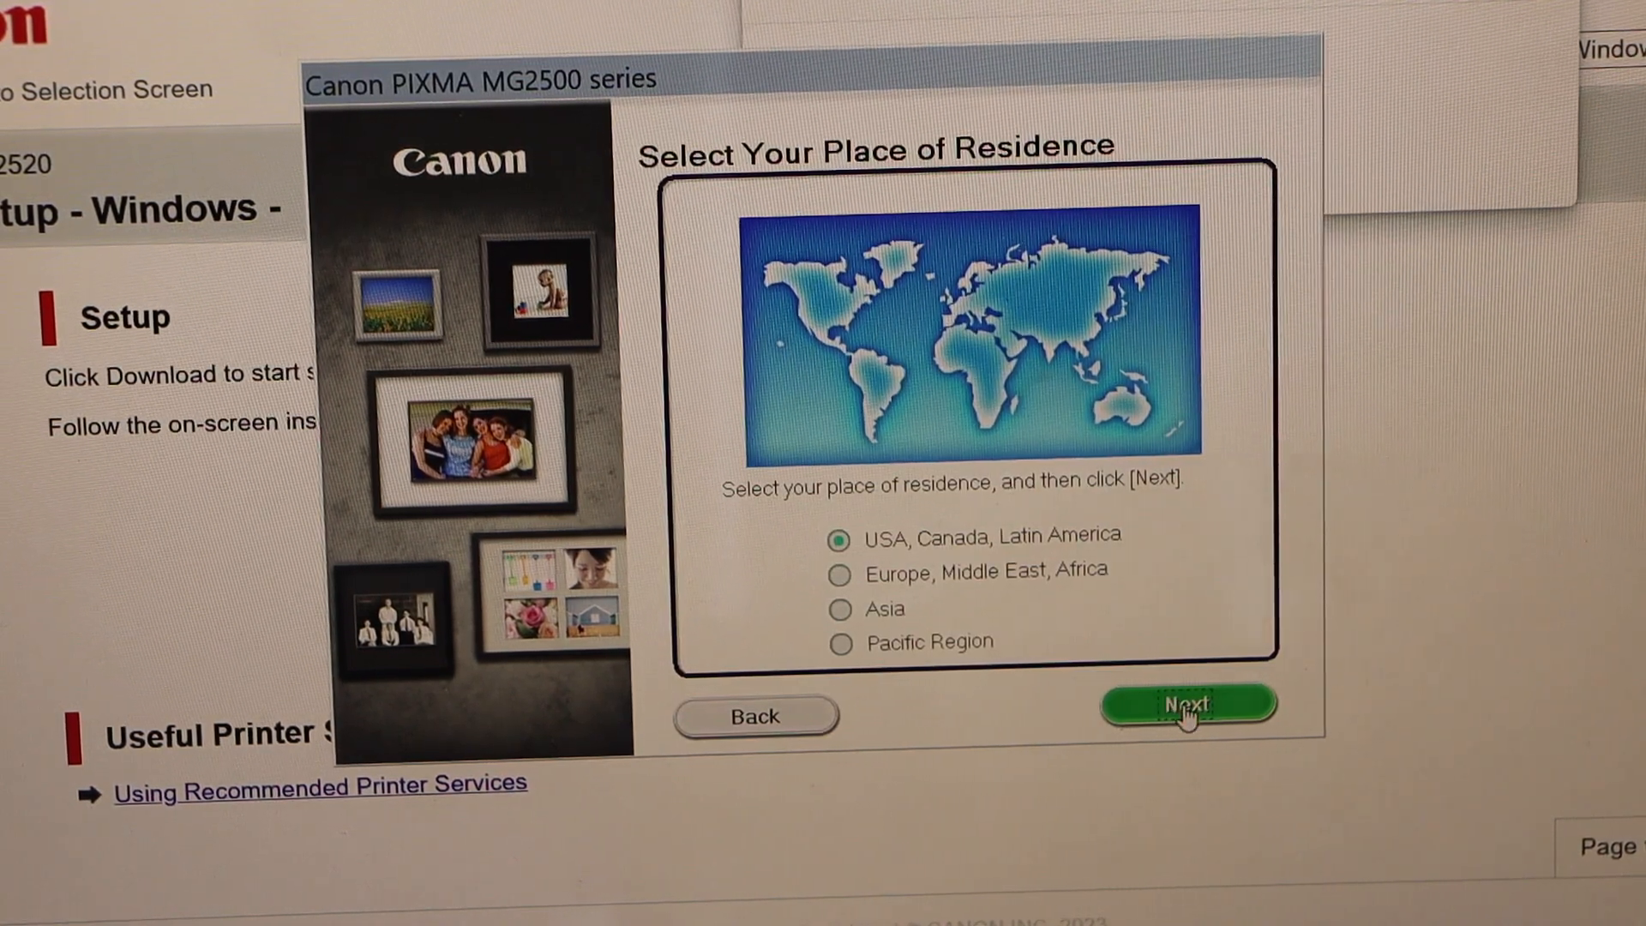
pyautogui.click(1187, 703)
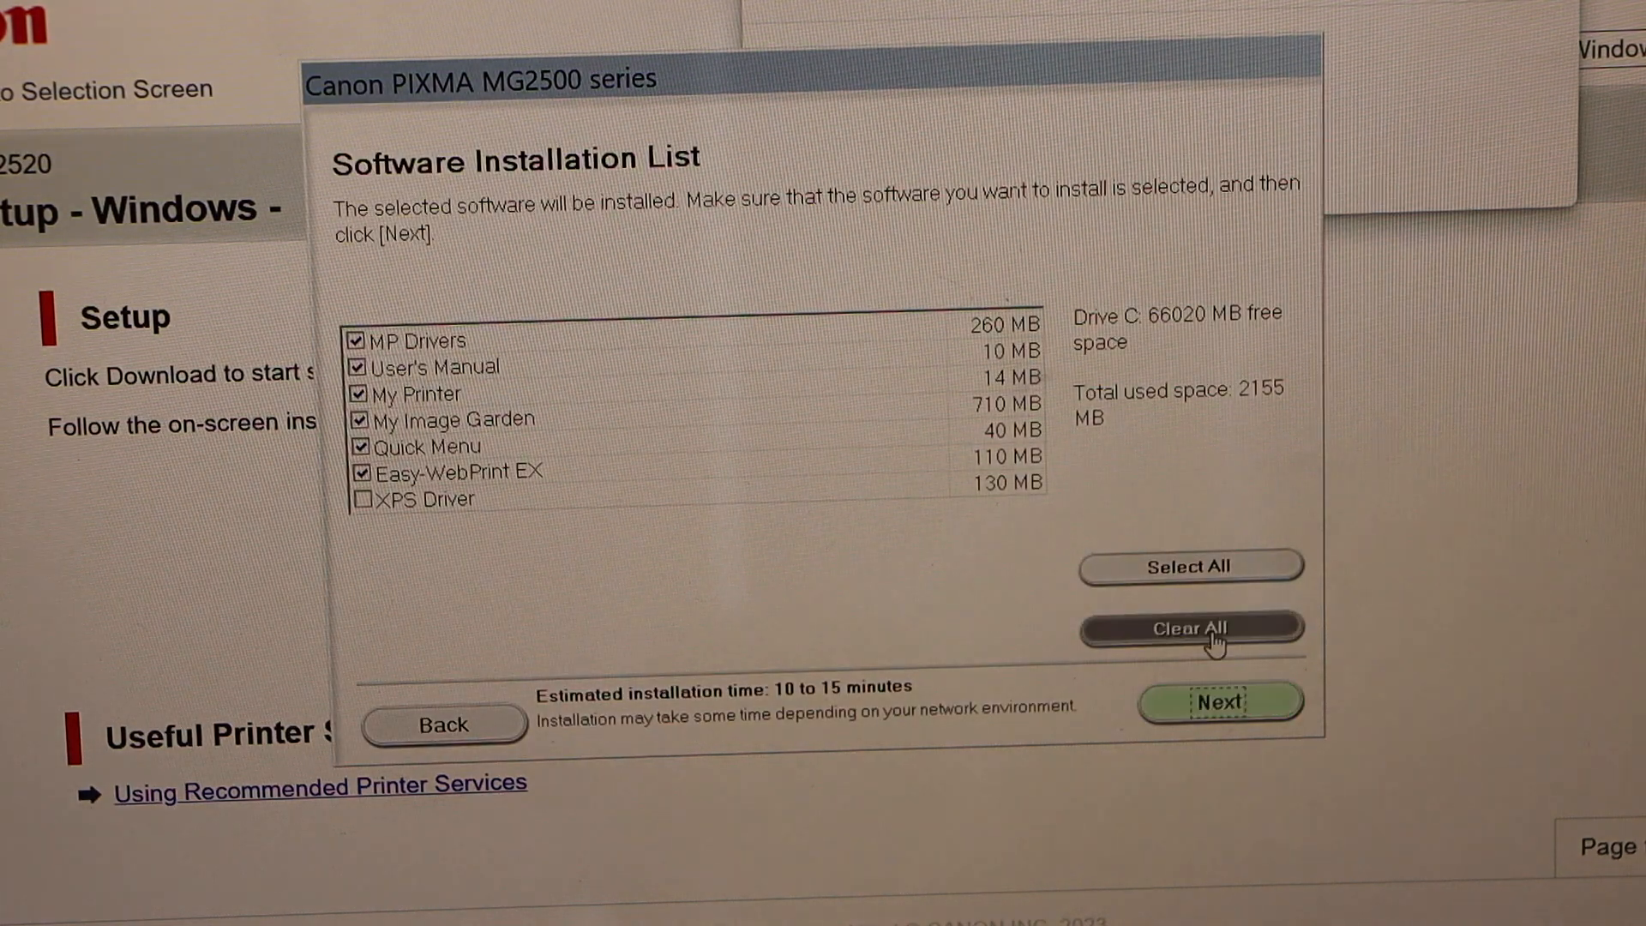
pyautogui.moveTo(1219, 702)
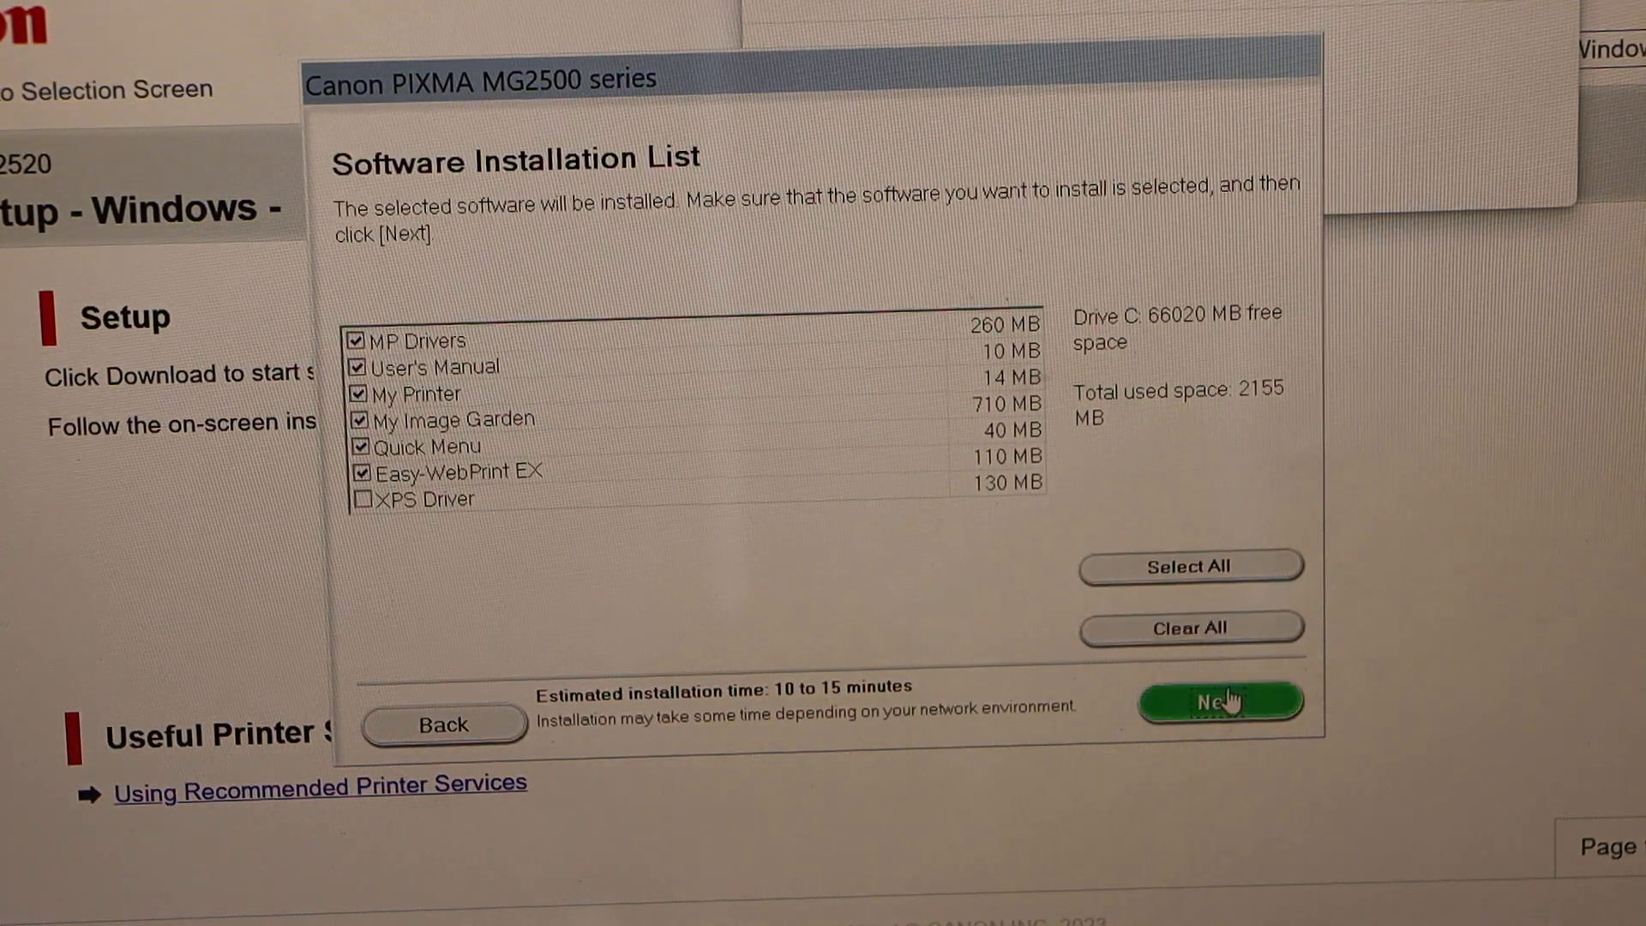
pyautogui.click(1217, 700)
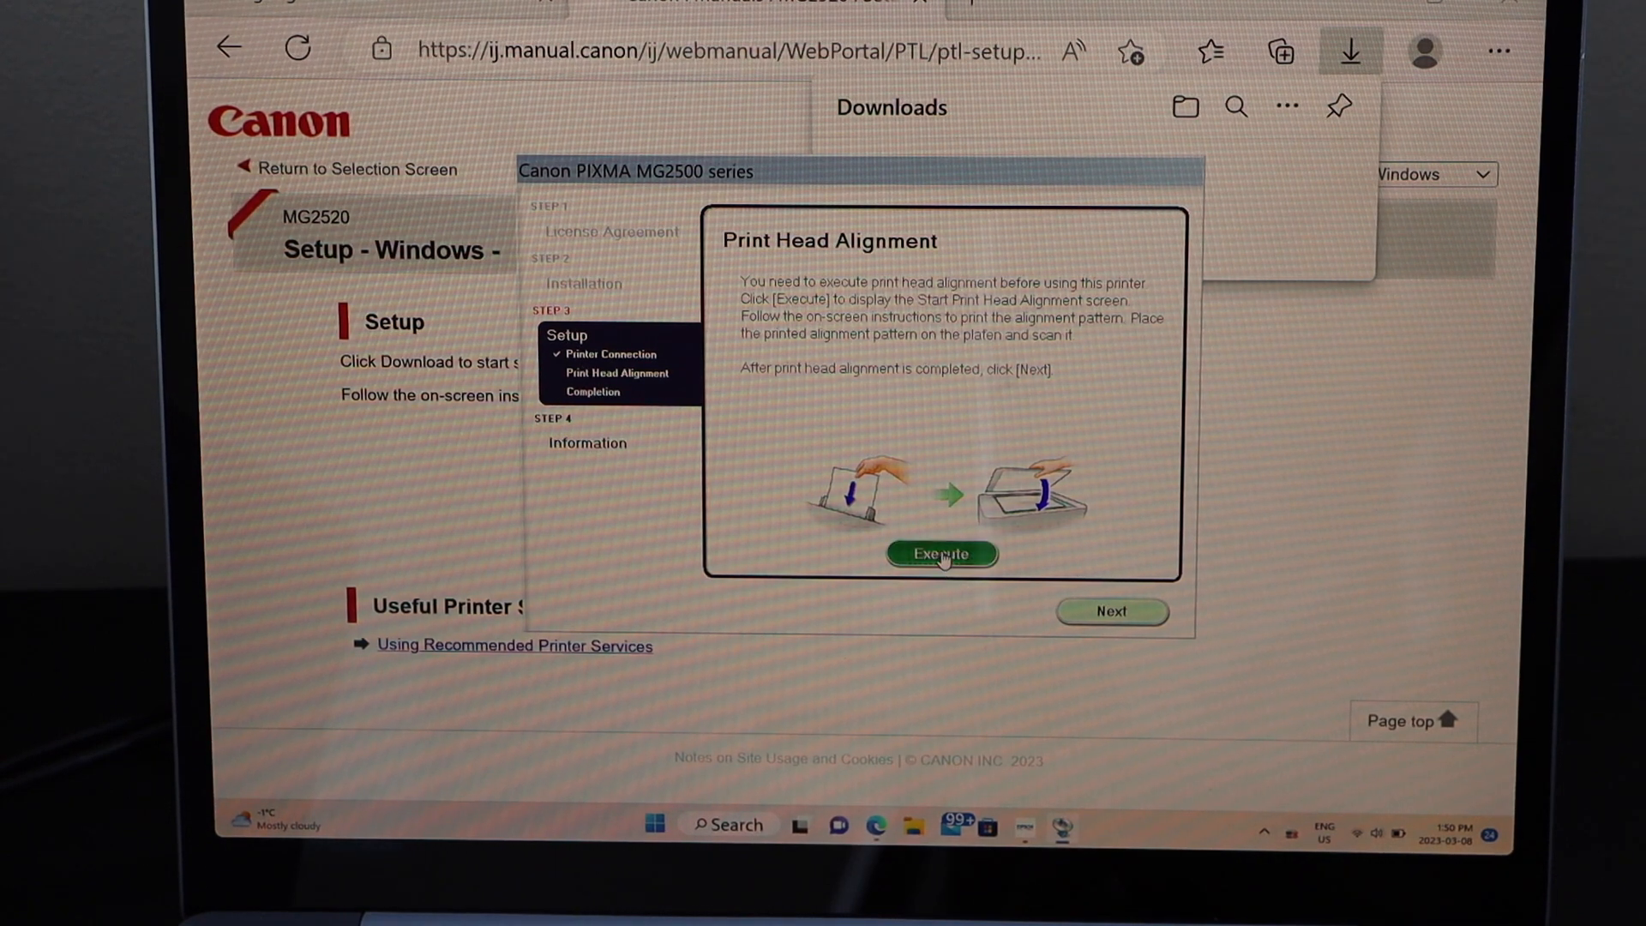
# Execute print head alignment and print the alignment pattern until Setup Complete appears.
pyautogui.click(942, 554)
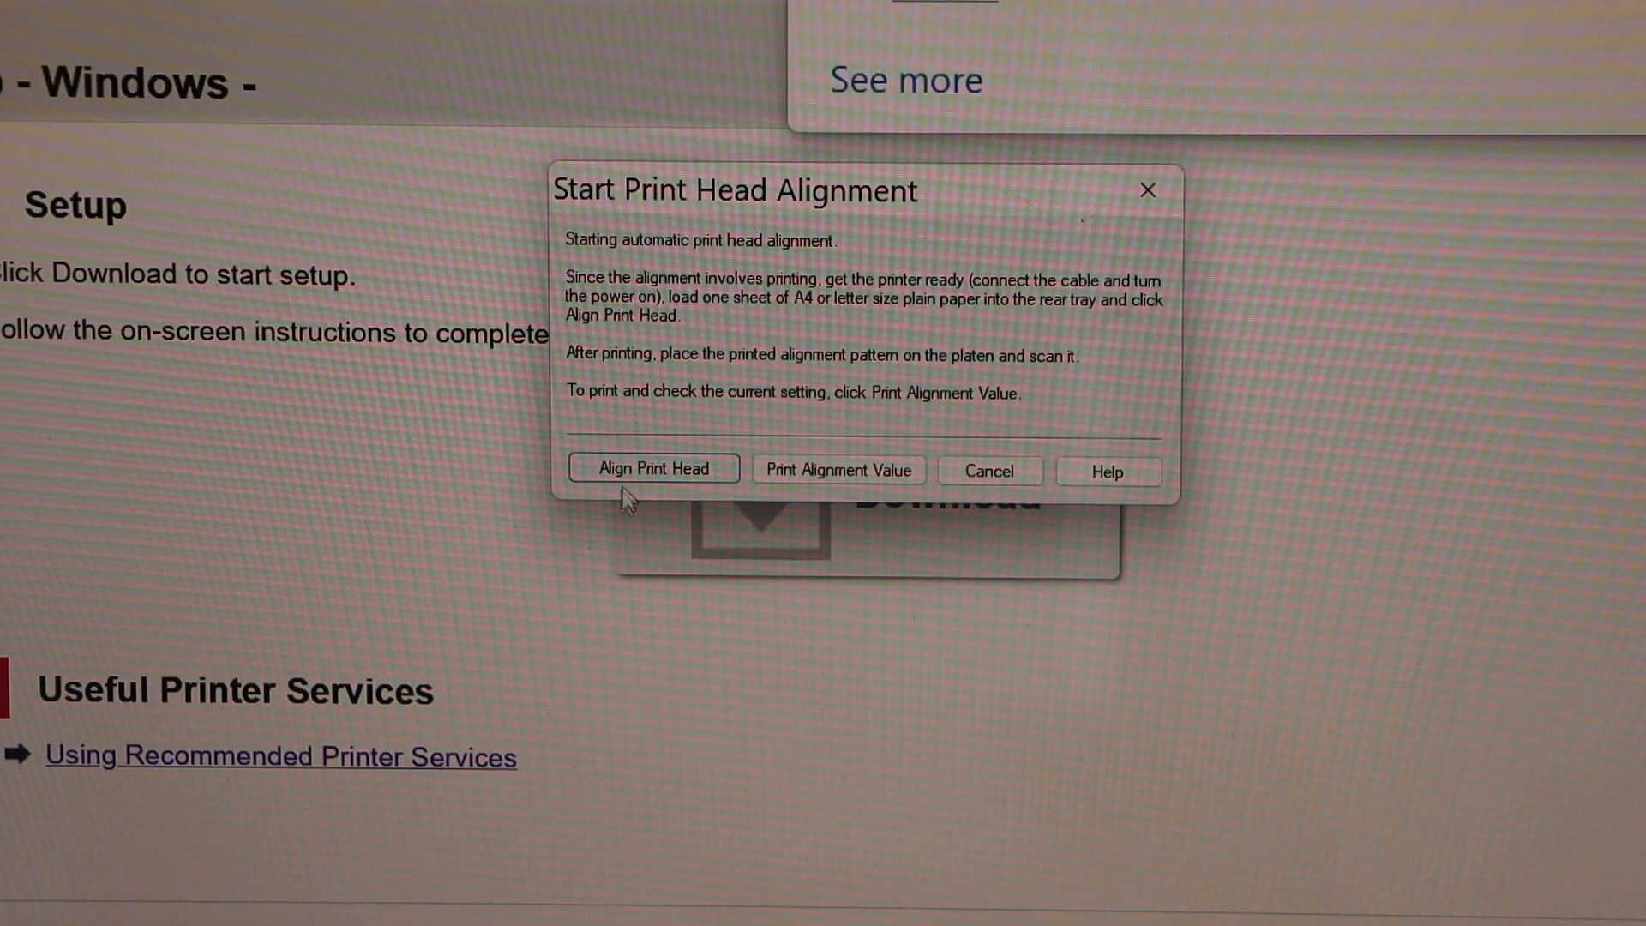
pyautogui.click(651, 468)
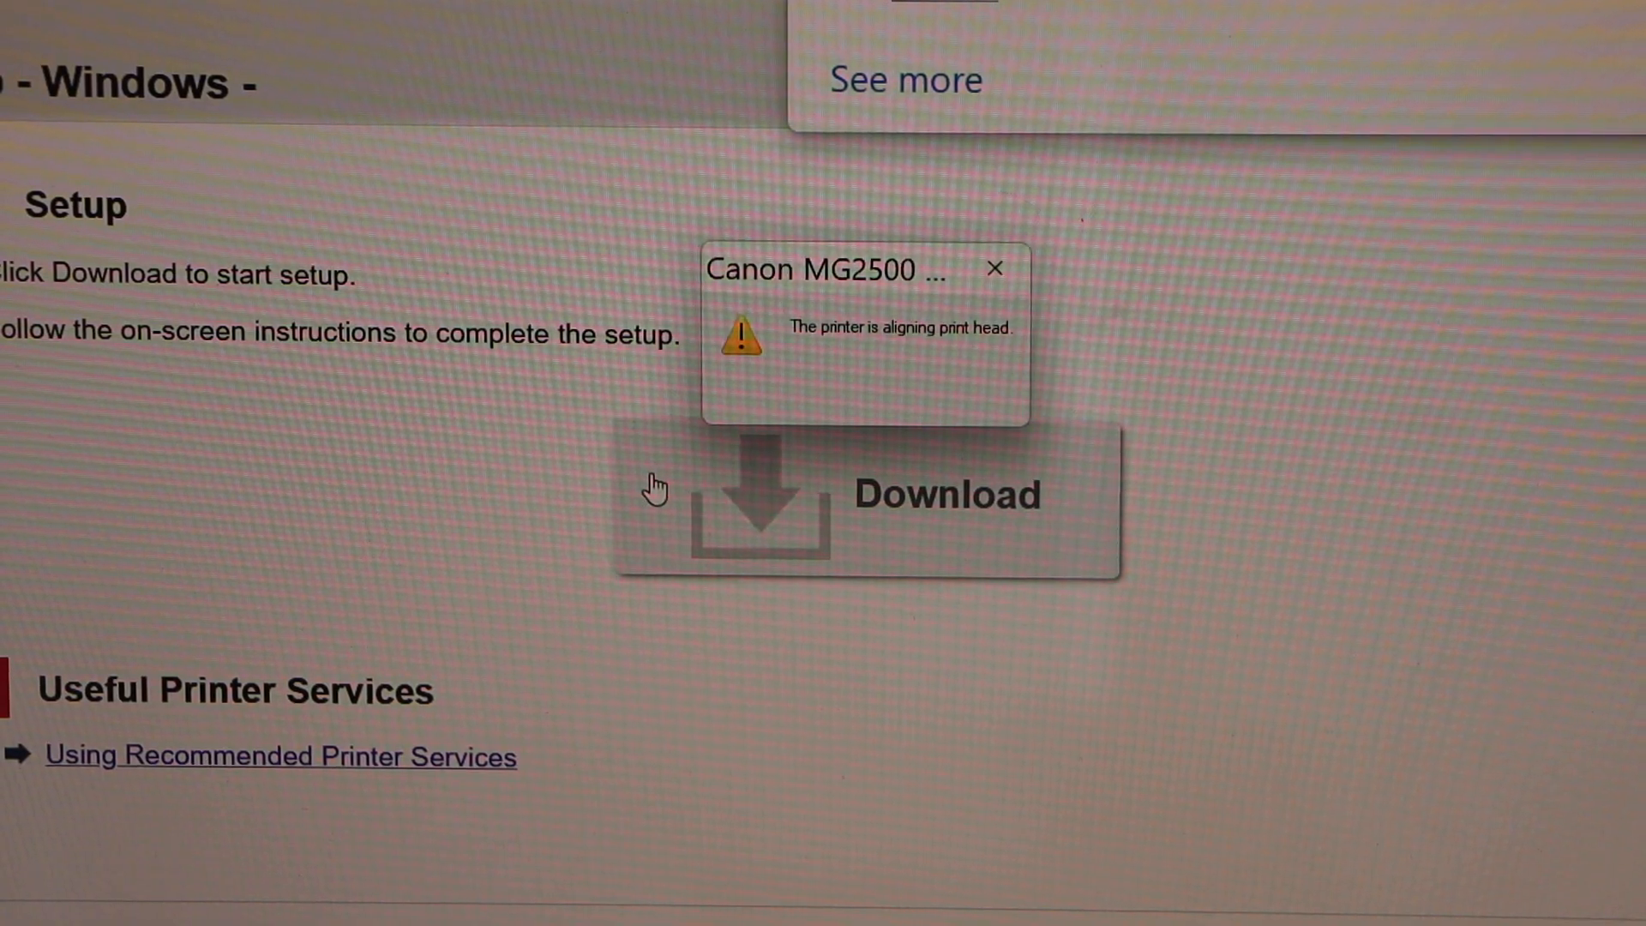
pyautogui.click(866, 494)
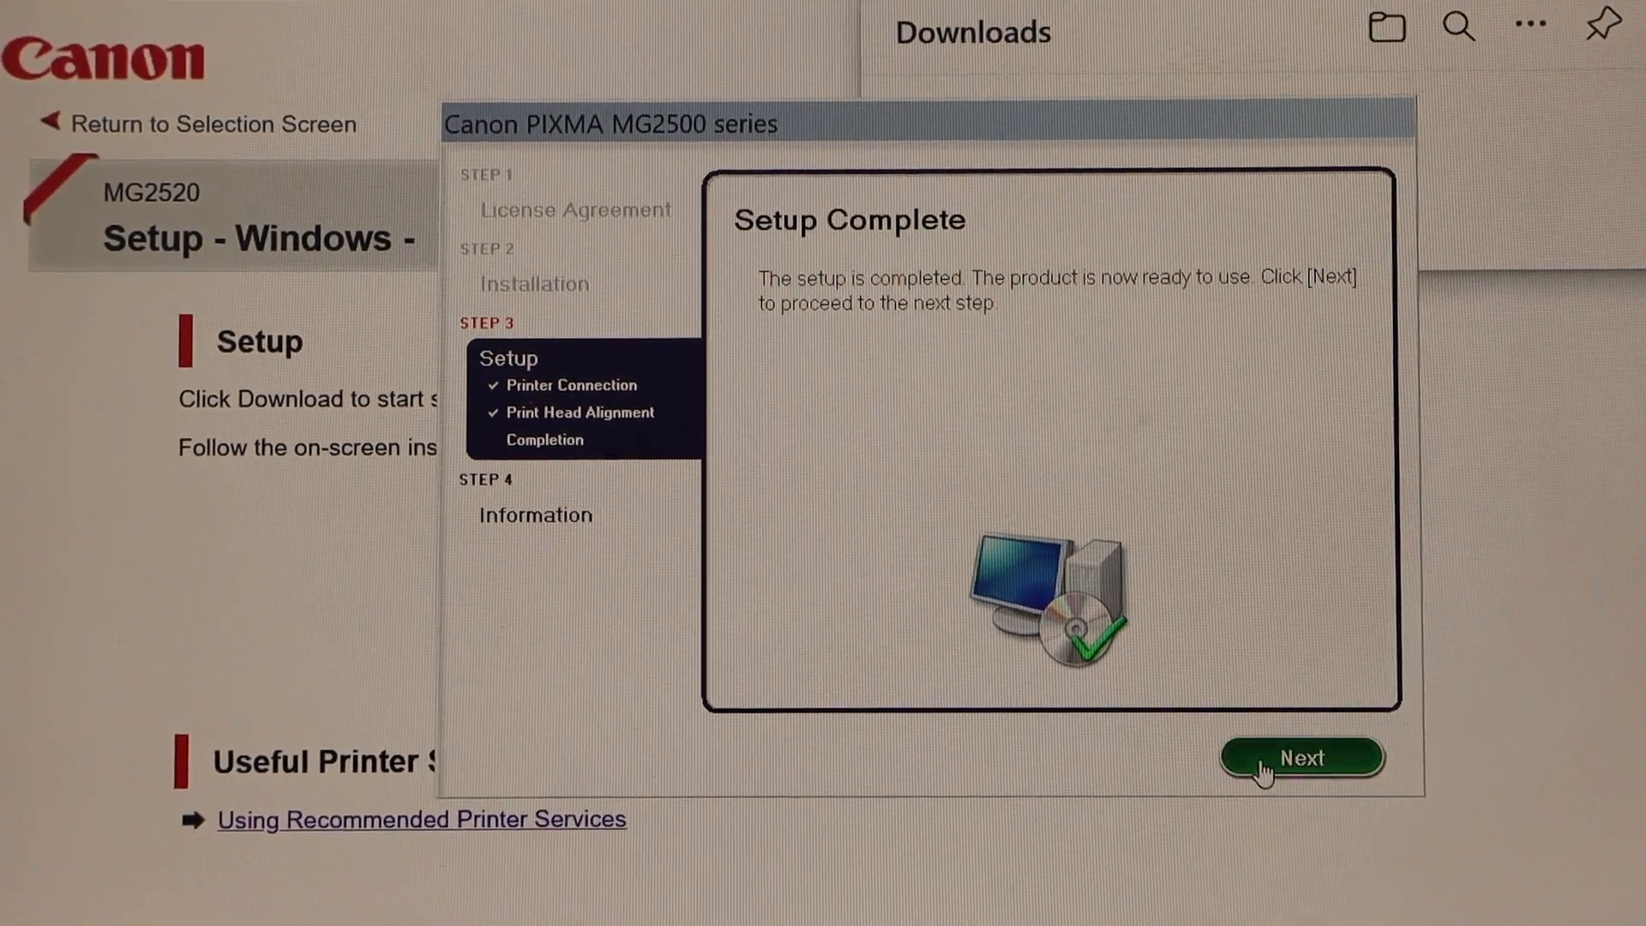
# Continue past Setup Complete, skip the test print and exit the finished installer.
pyautogui.click(1301, 758)
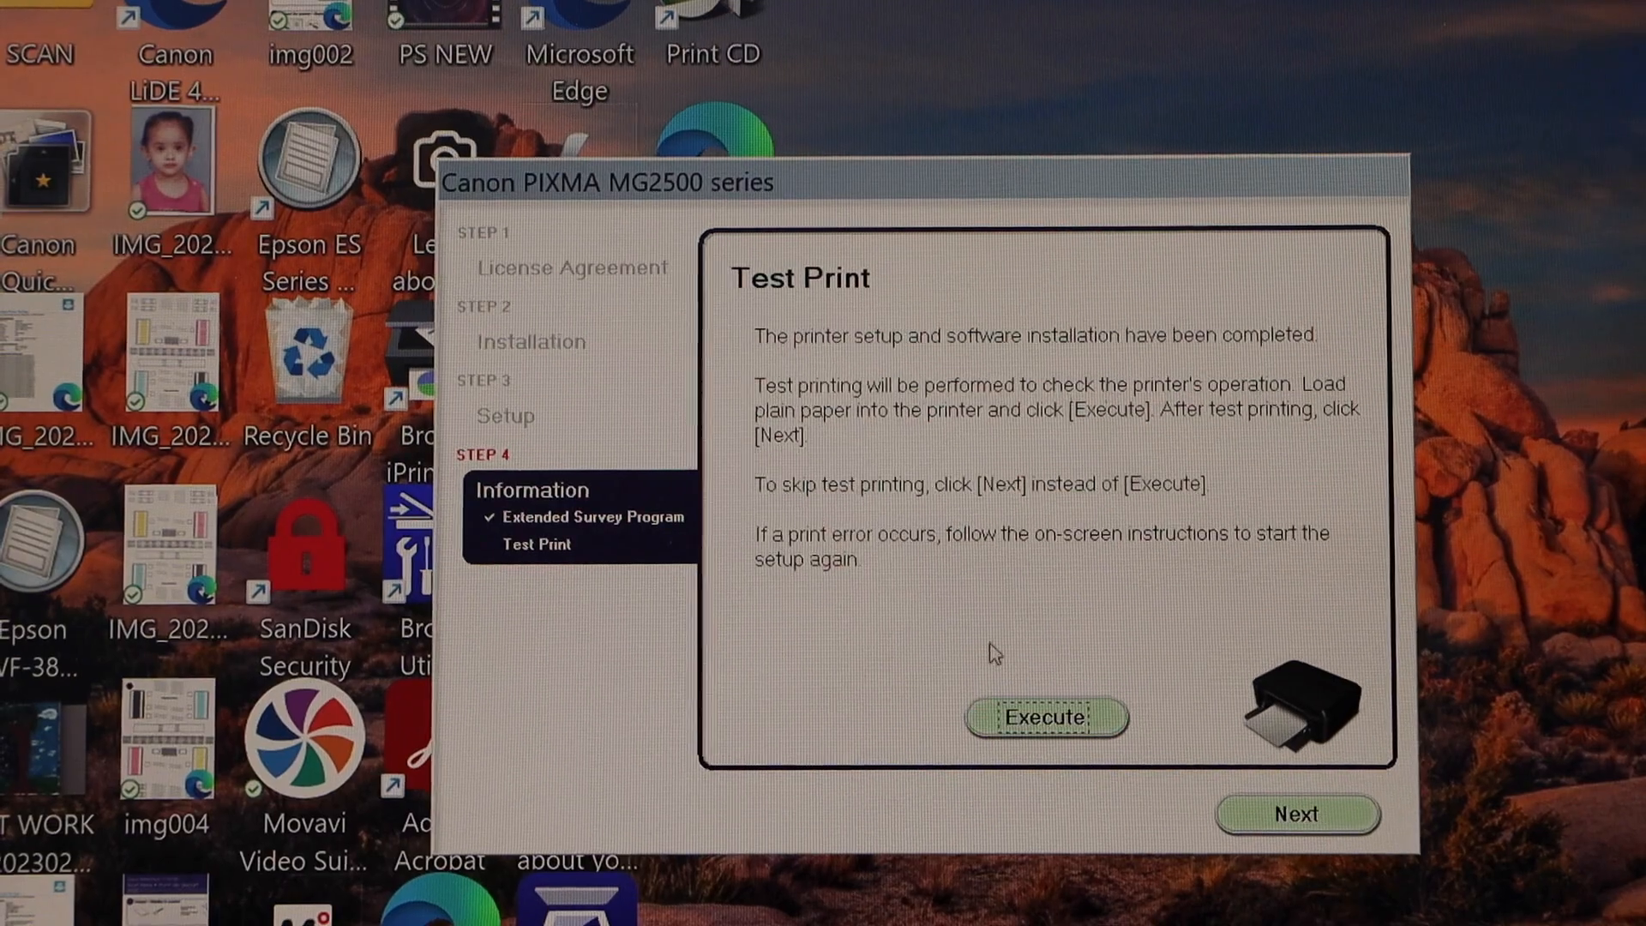
pyautogui.click(1044, 717)
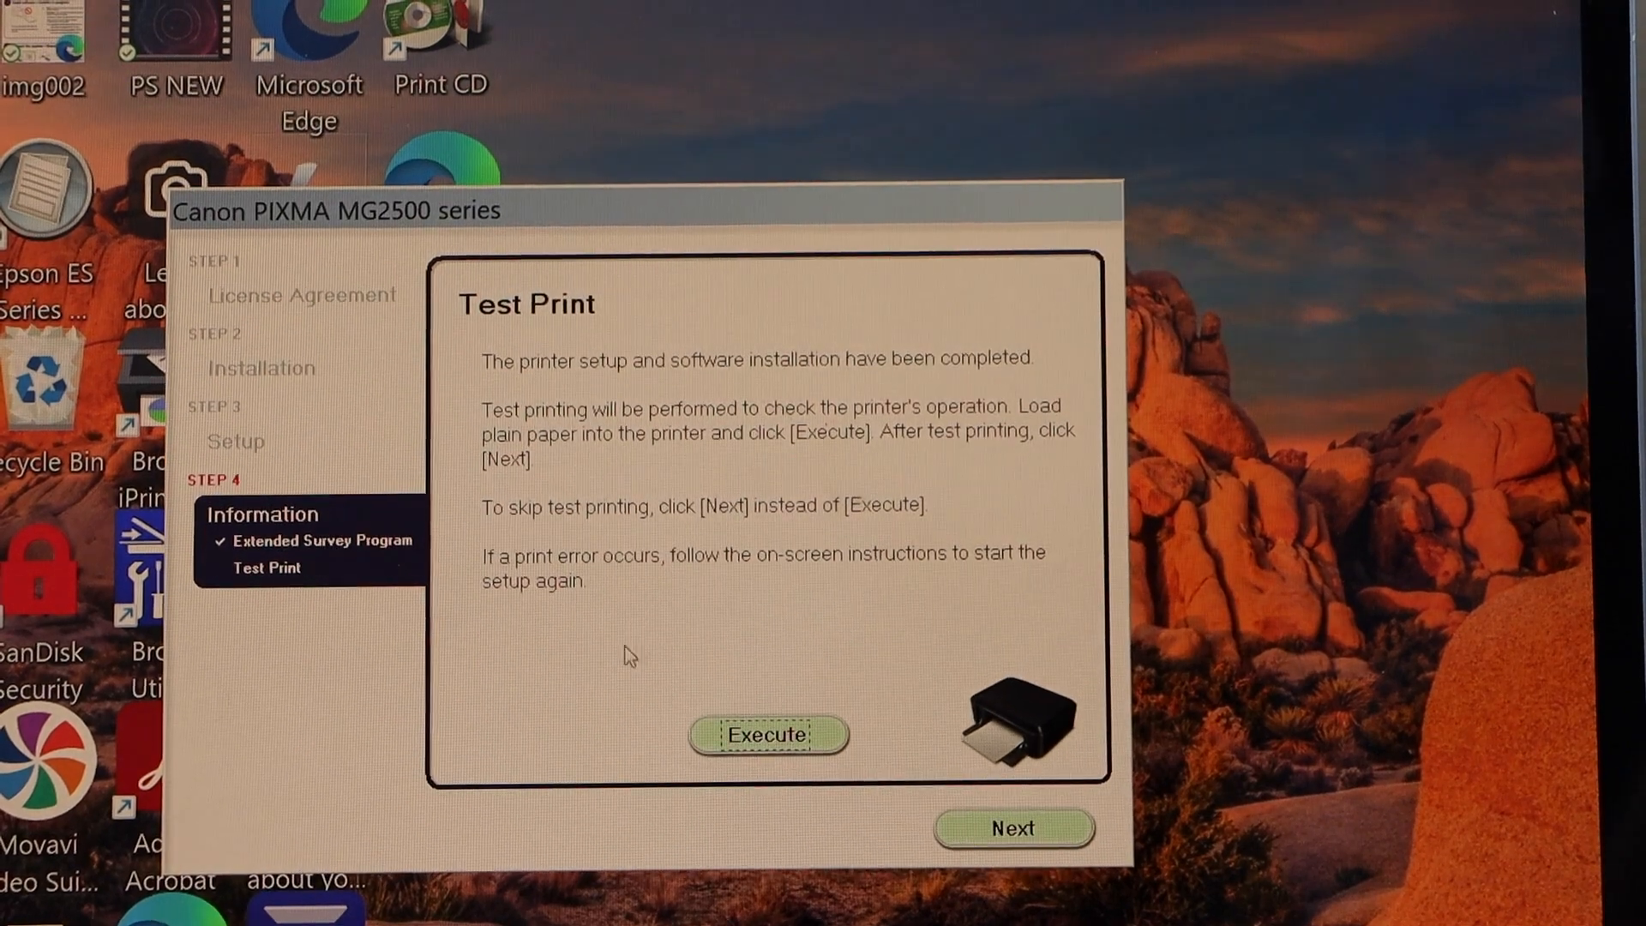
pyautogui.click(1012, 829)
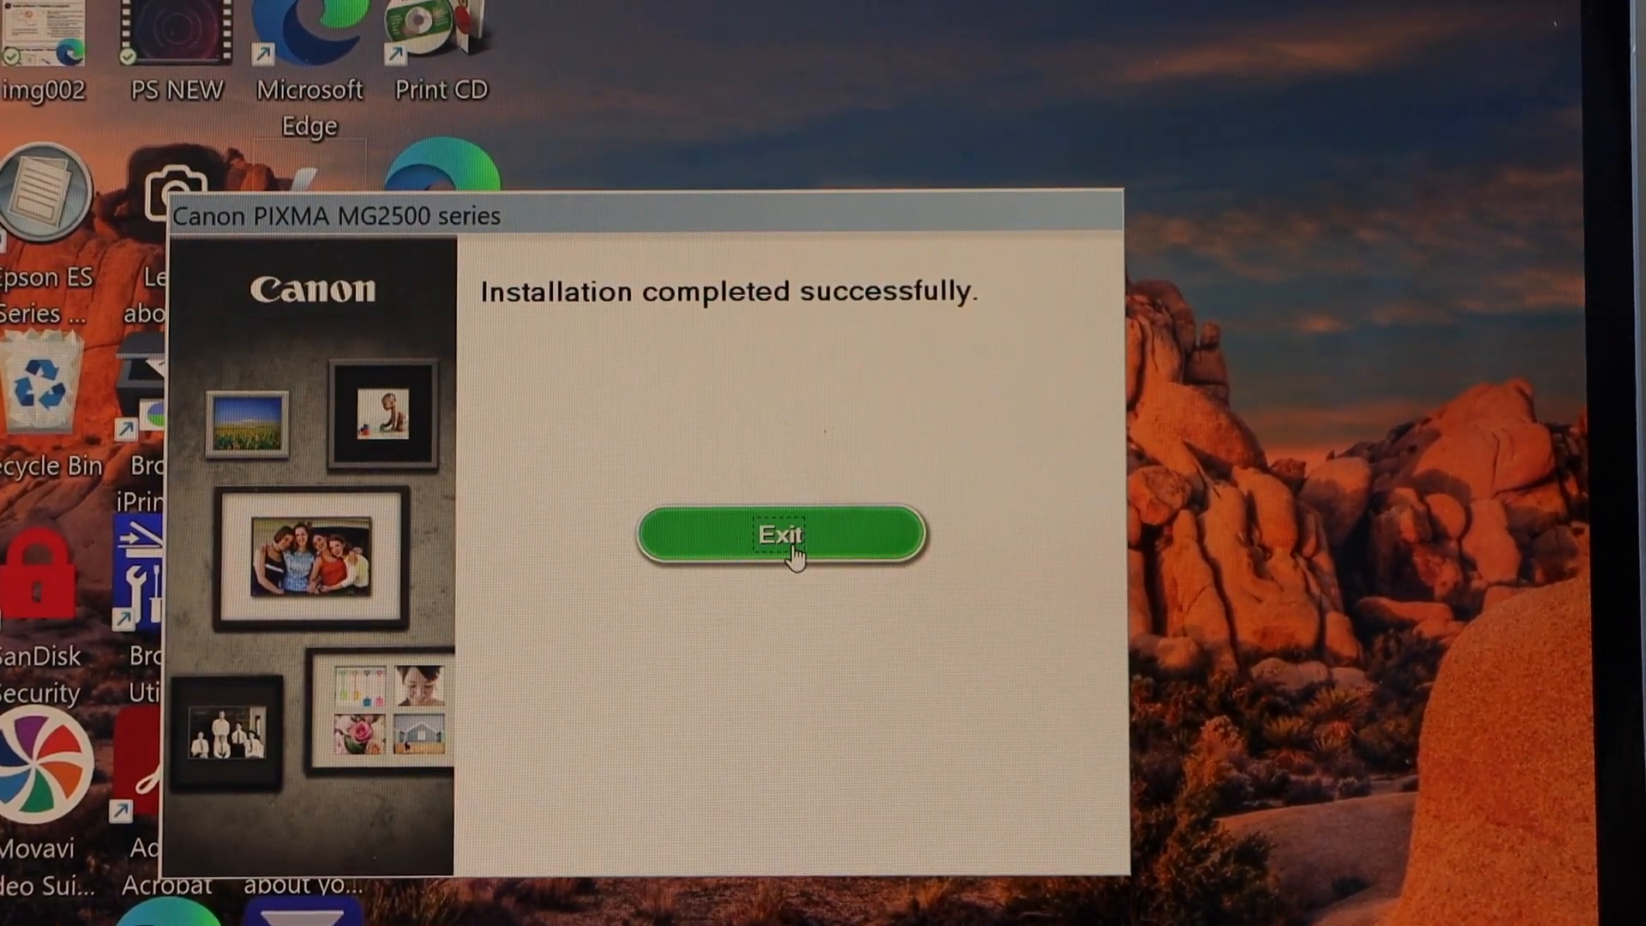
pyautogui.click(778, 535)
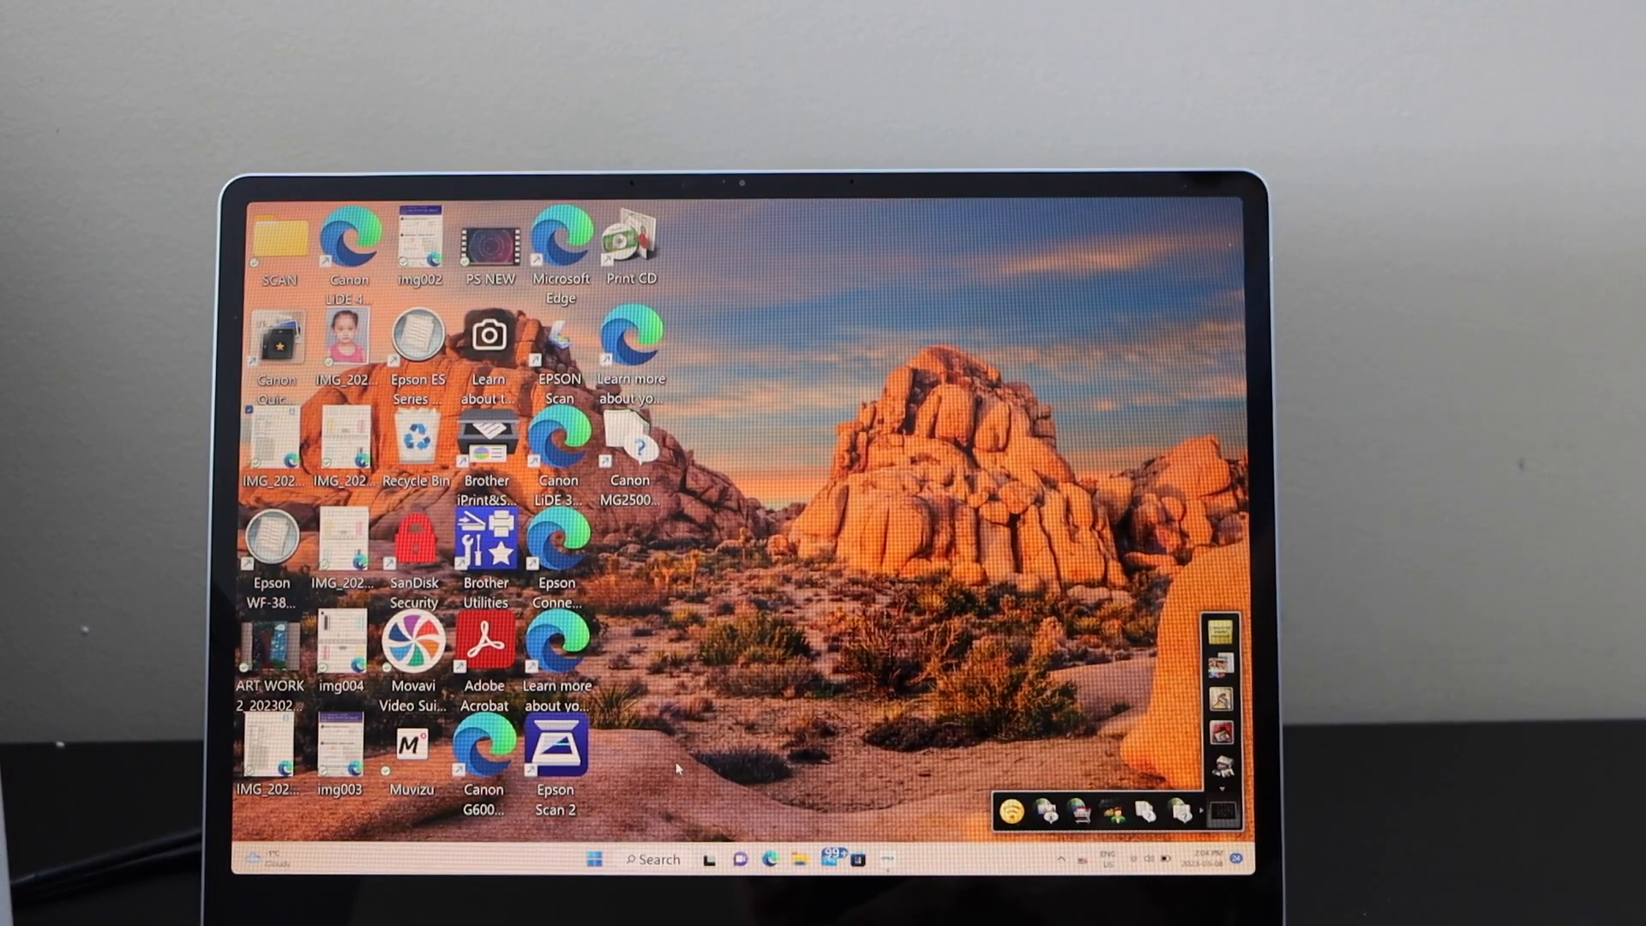
# Show all apps in the Start menu and expand the Canon Utilities group to reach IJ Scan Utility.
pyautogui.click(595, 859)
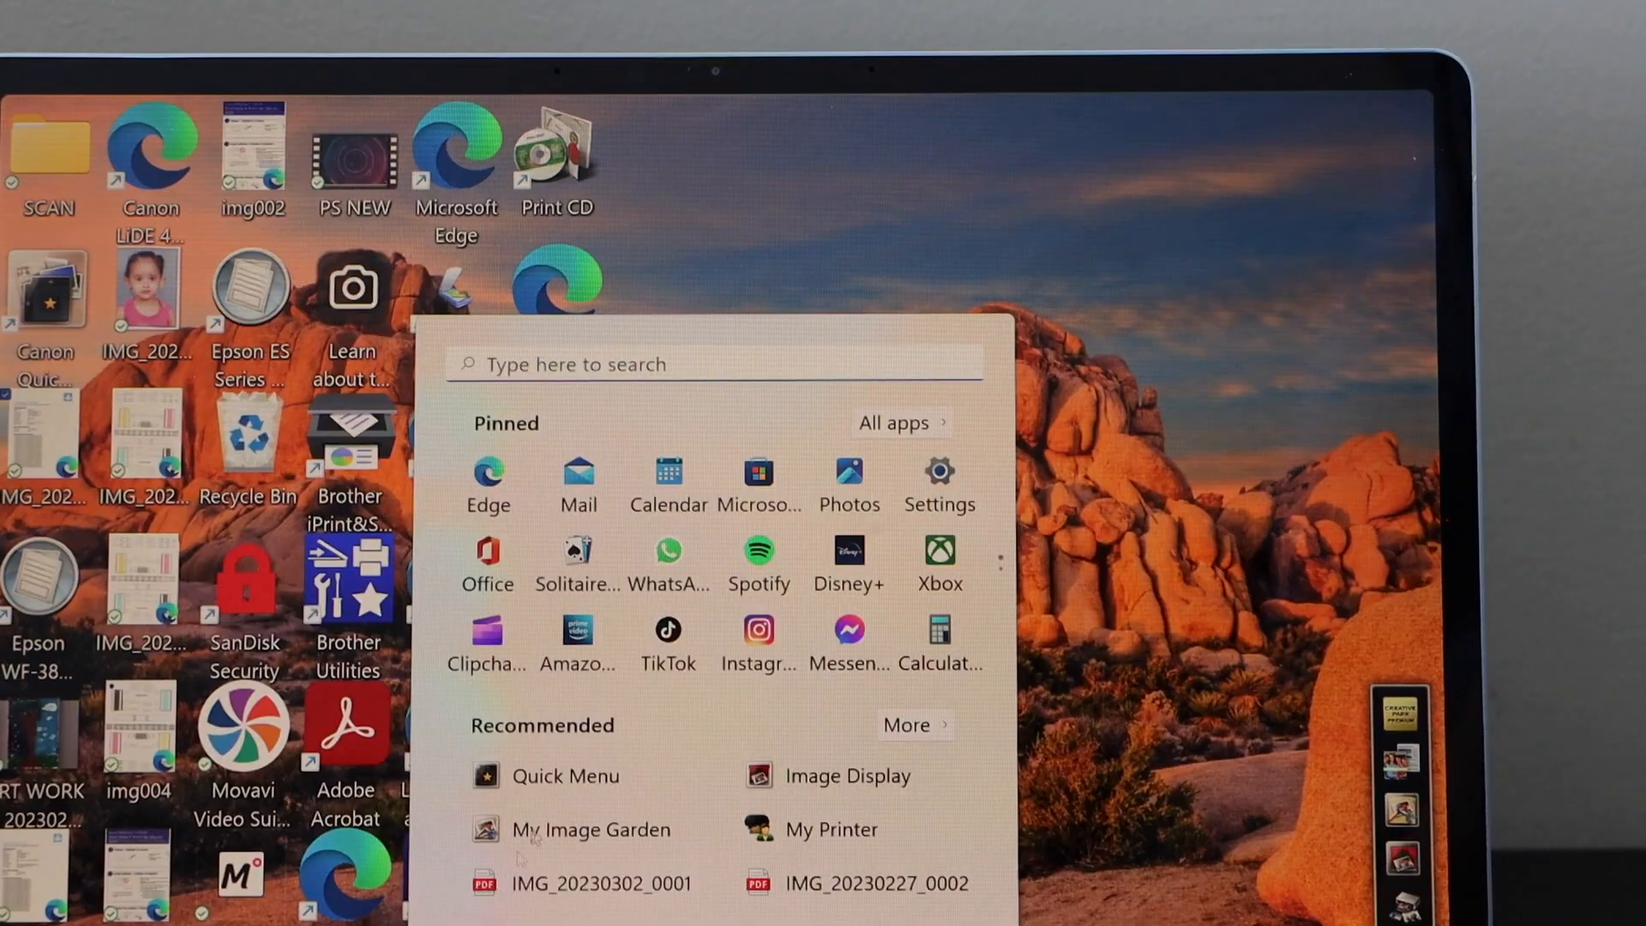
pyautogui.click(896, 422)
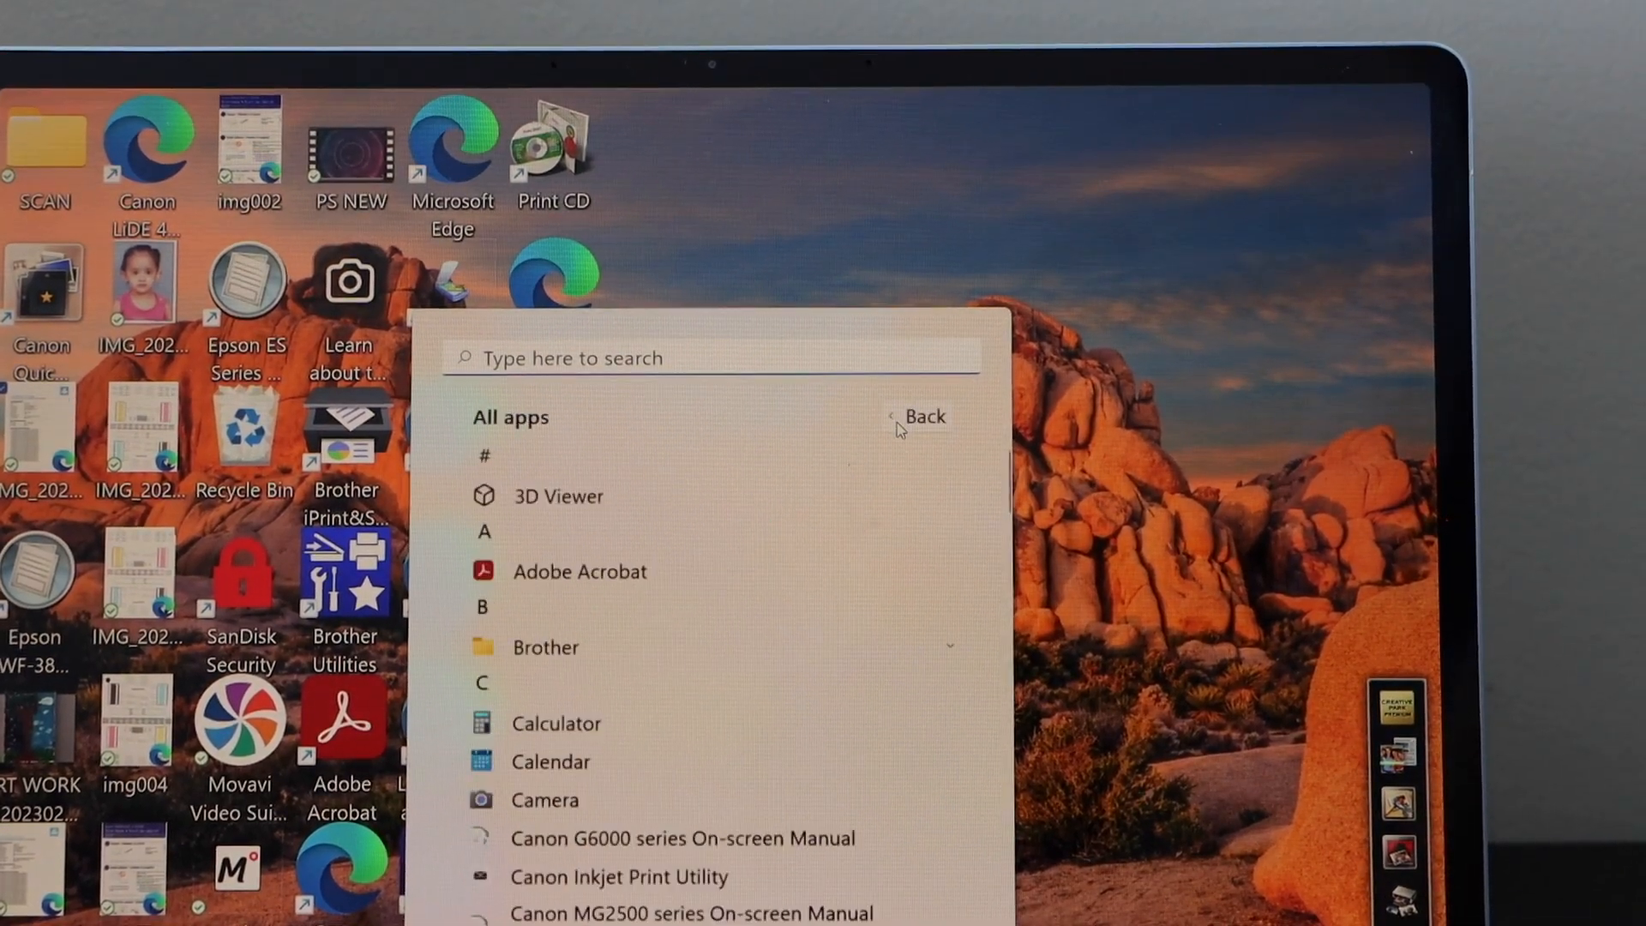
pyautogui.scroll(-3)
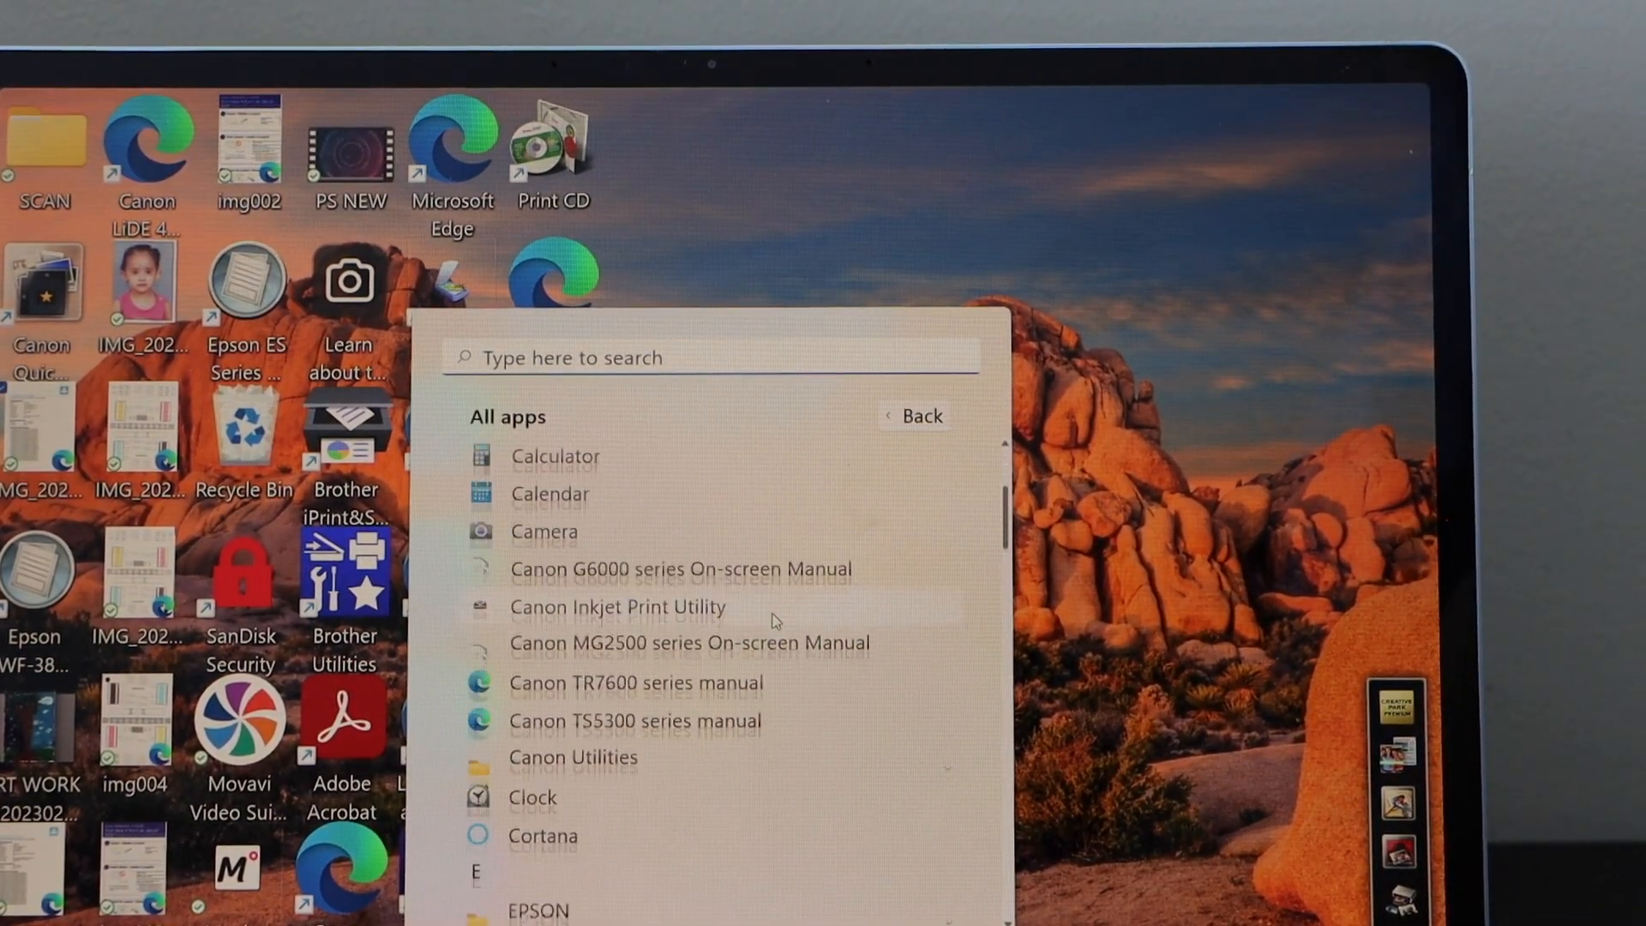
pyautogui.scroll(-3)
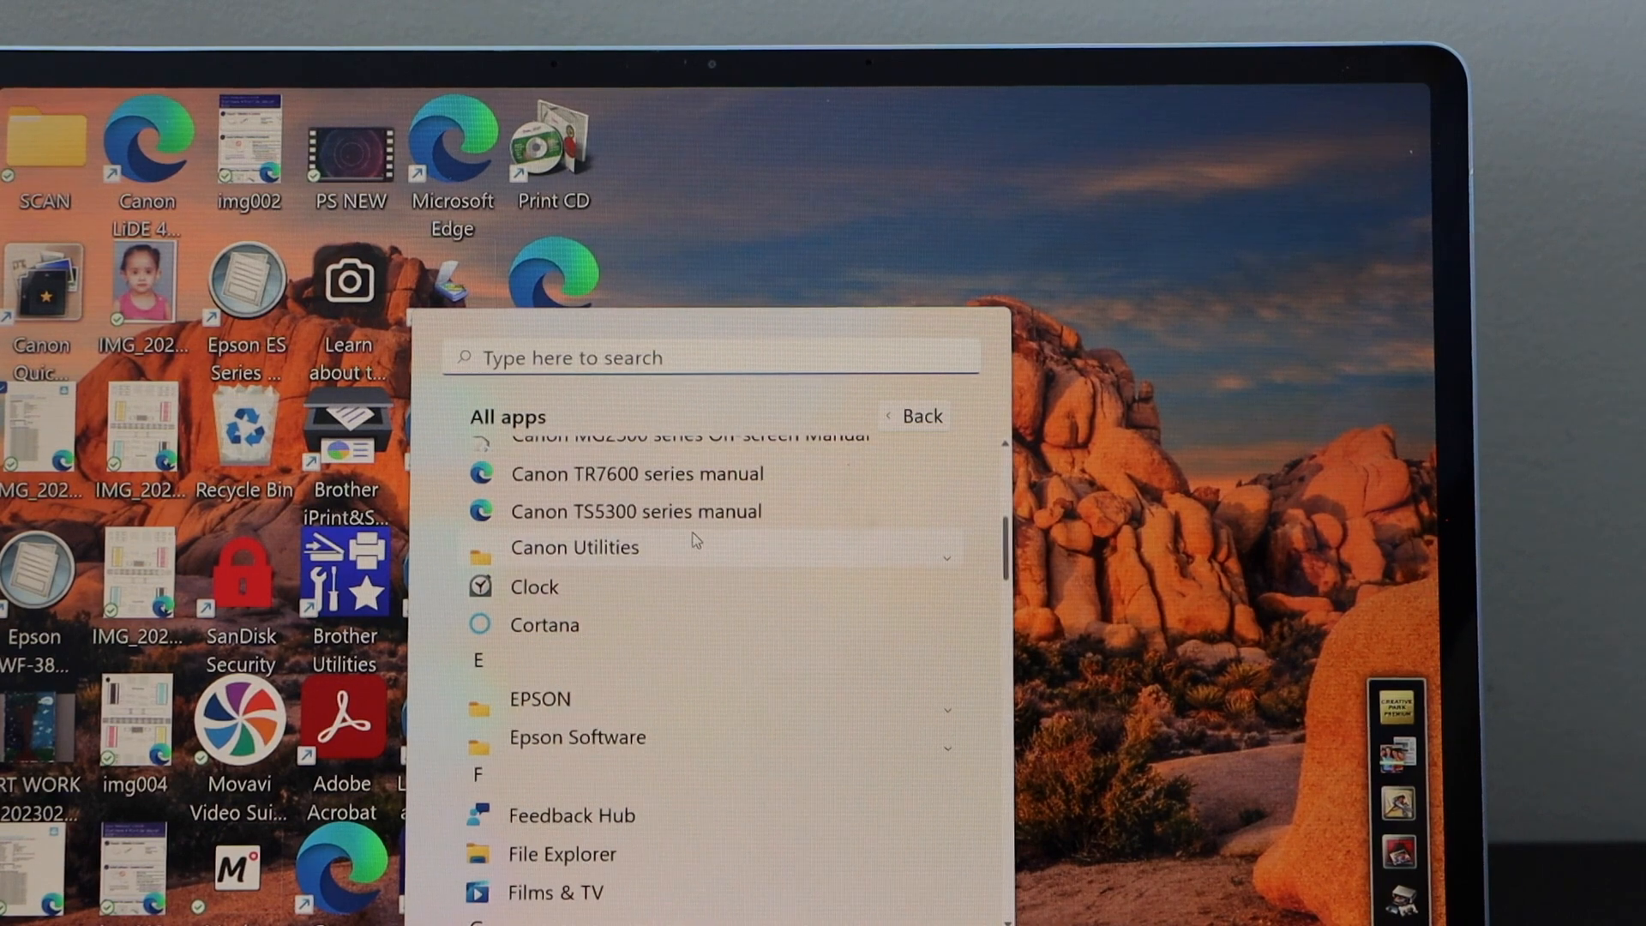
pyautogui.click(576, 547)
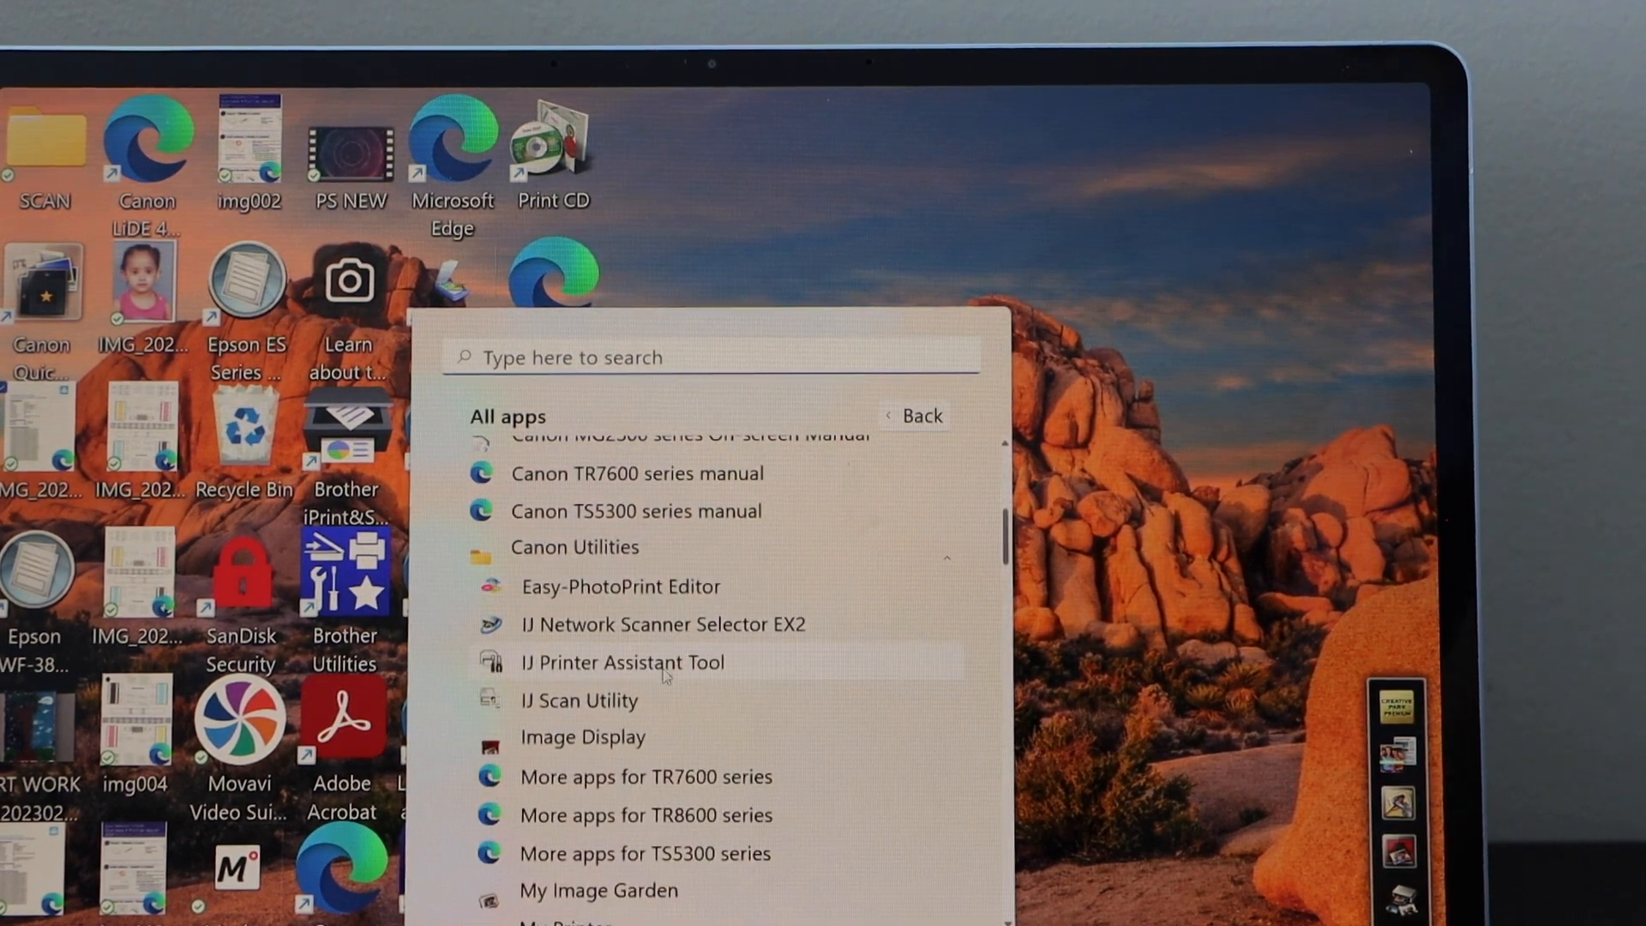
pyautogui.moveTo(639, 702)
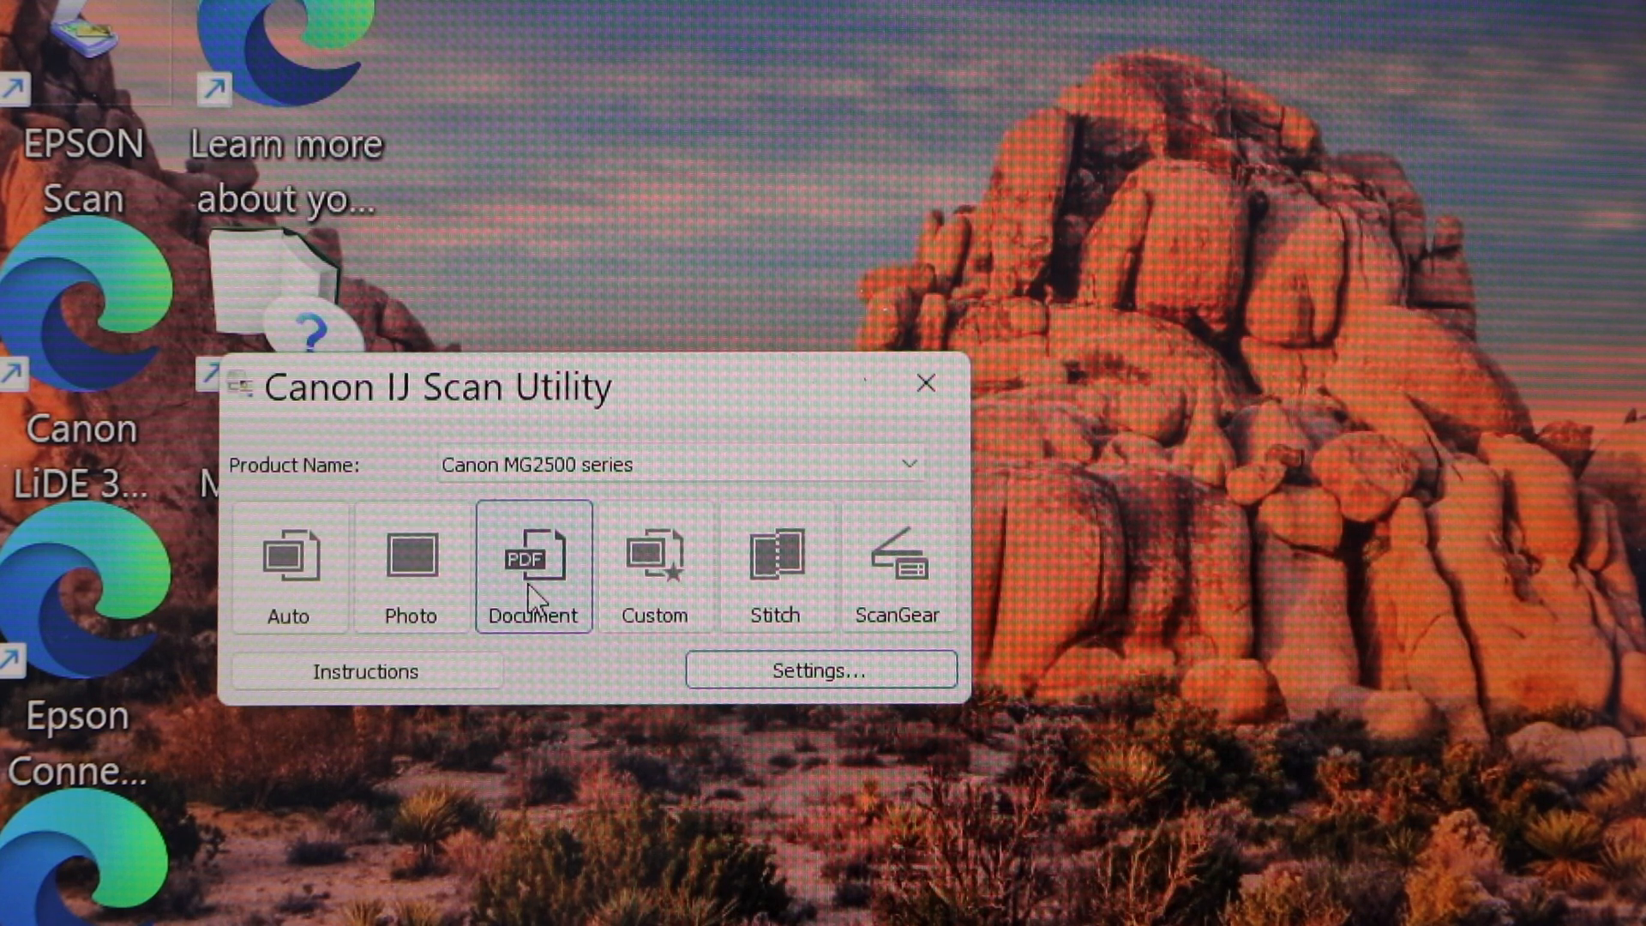
# Scan the alignment page as a Document and view the new scan full size in My Image Garden.
pyautogui.click(532, 568)
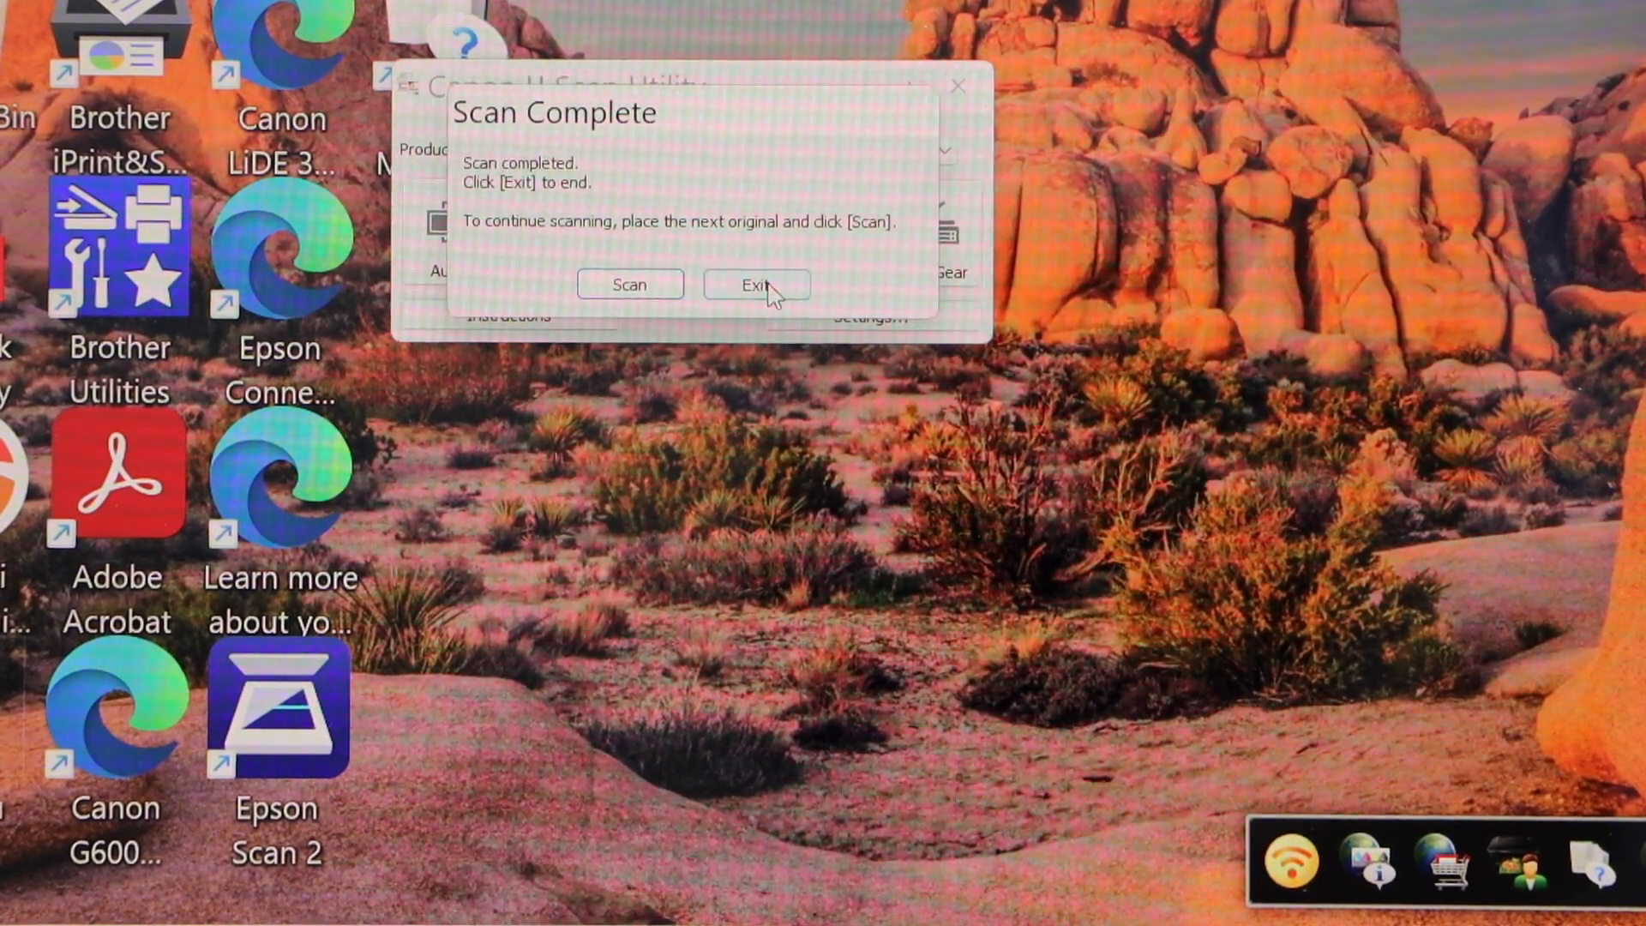
pyautogui.click(755, 285)
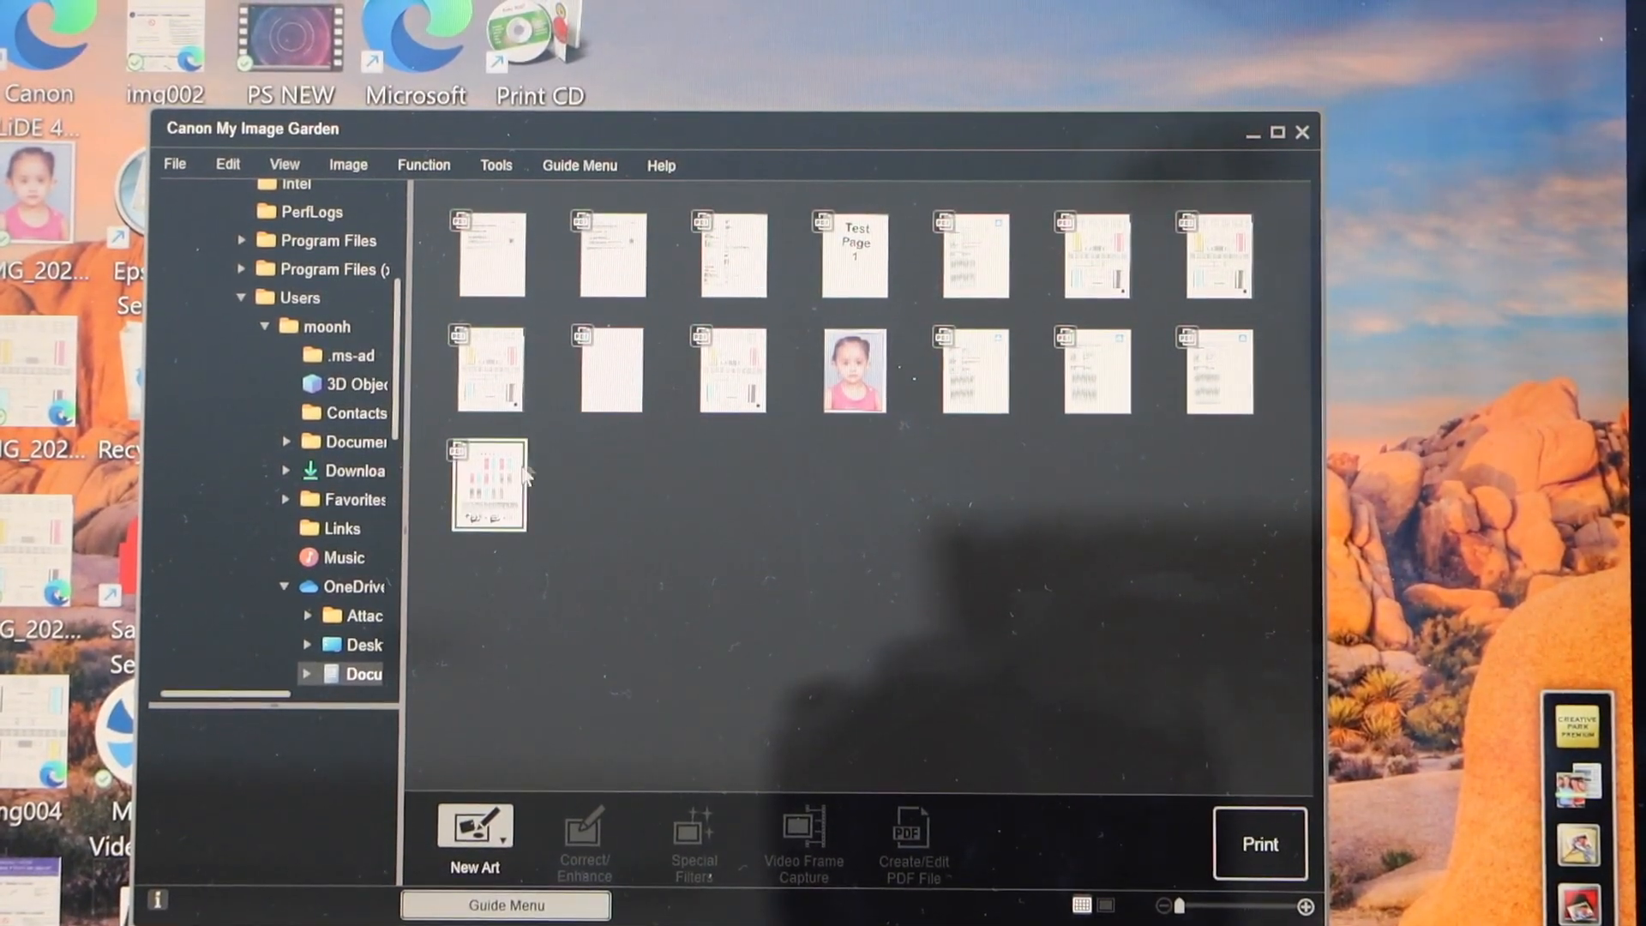
pyautogui.doubleClick(487, 486)
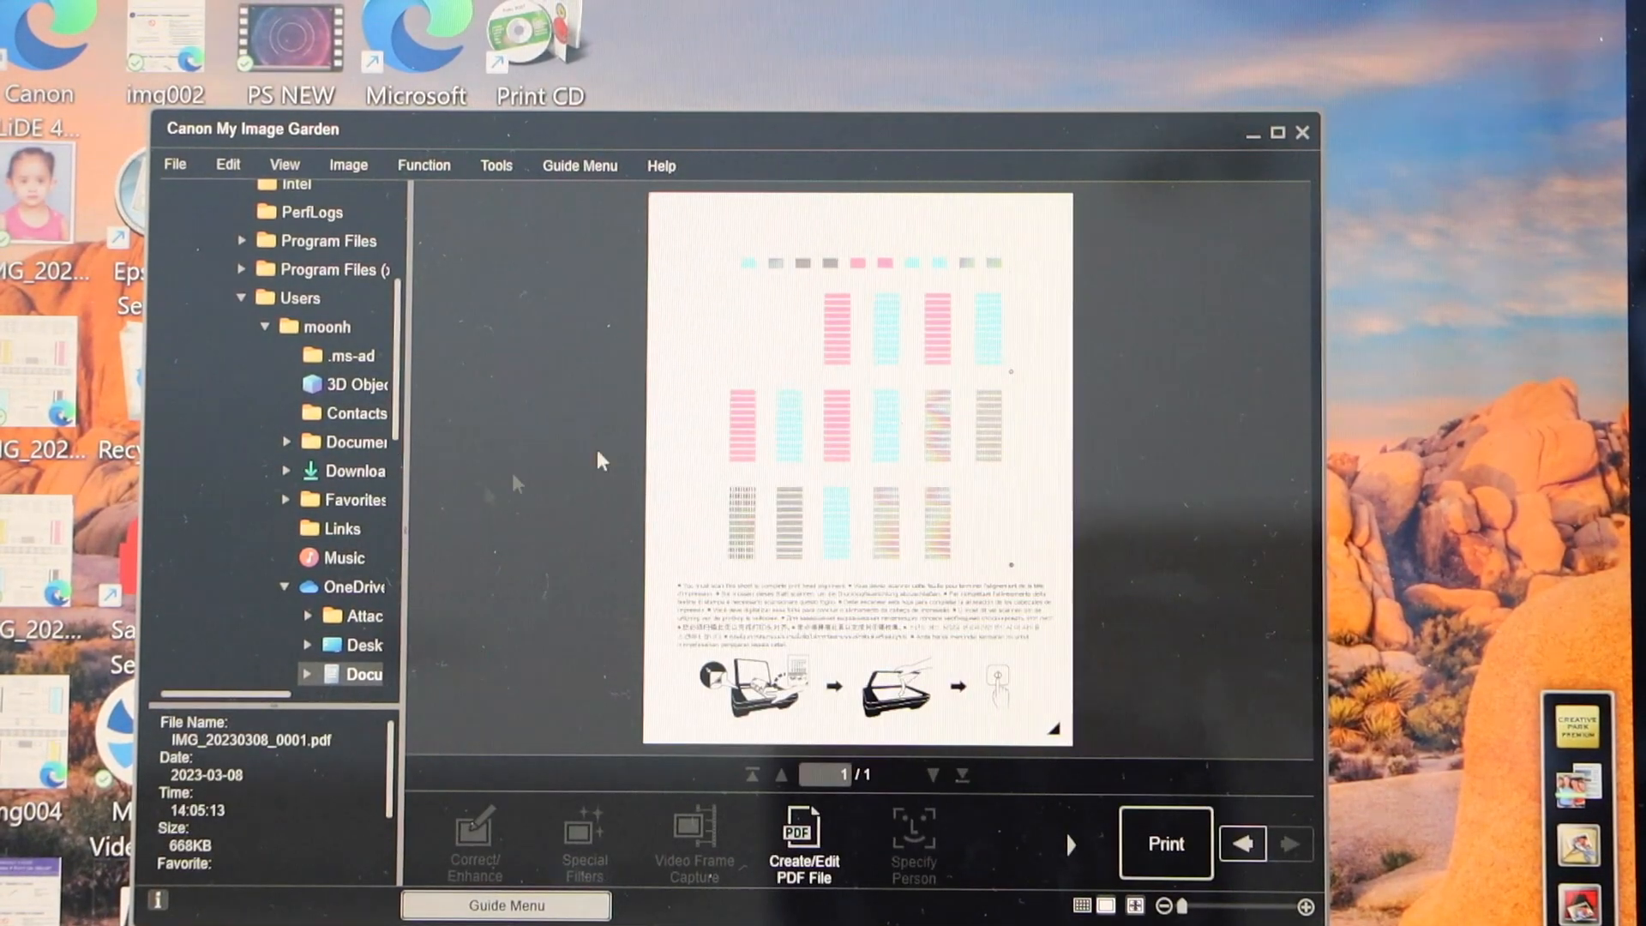